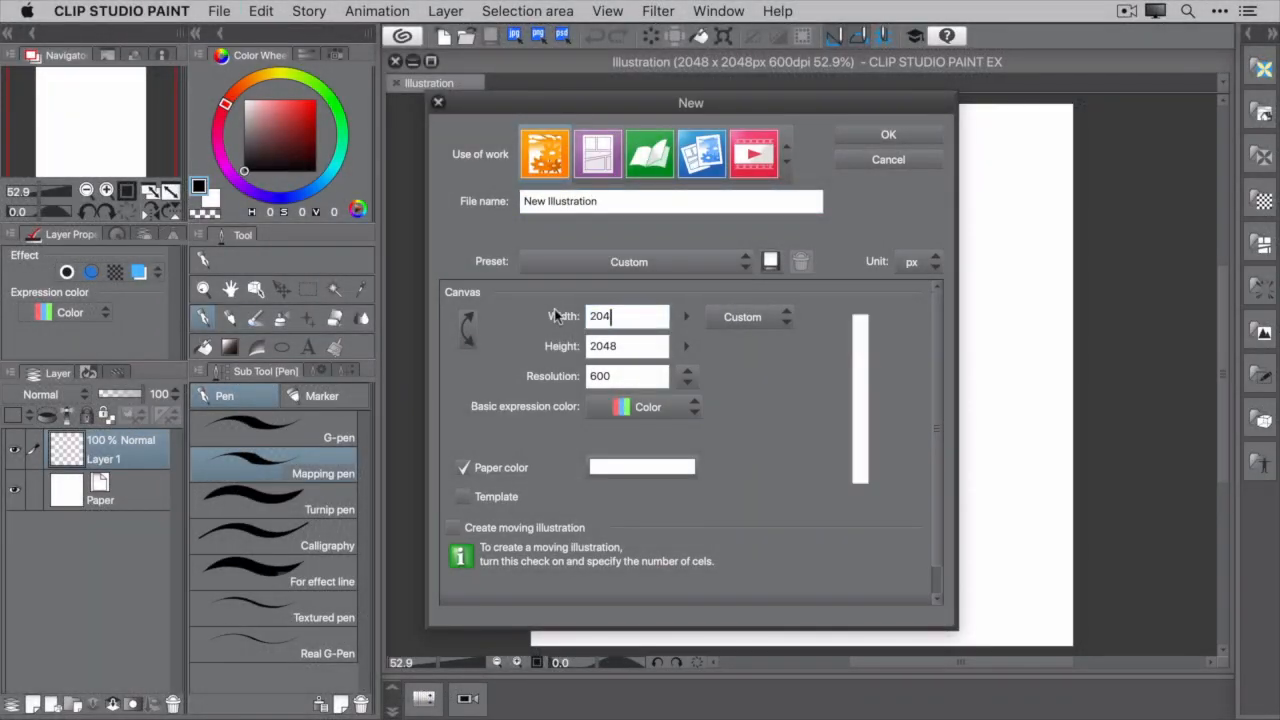
# Set a layer as a draft layer and confirm its layer colour before starting
pyautogui.click(888, 134)
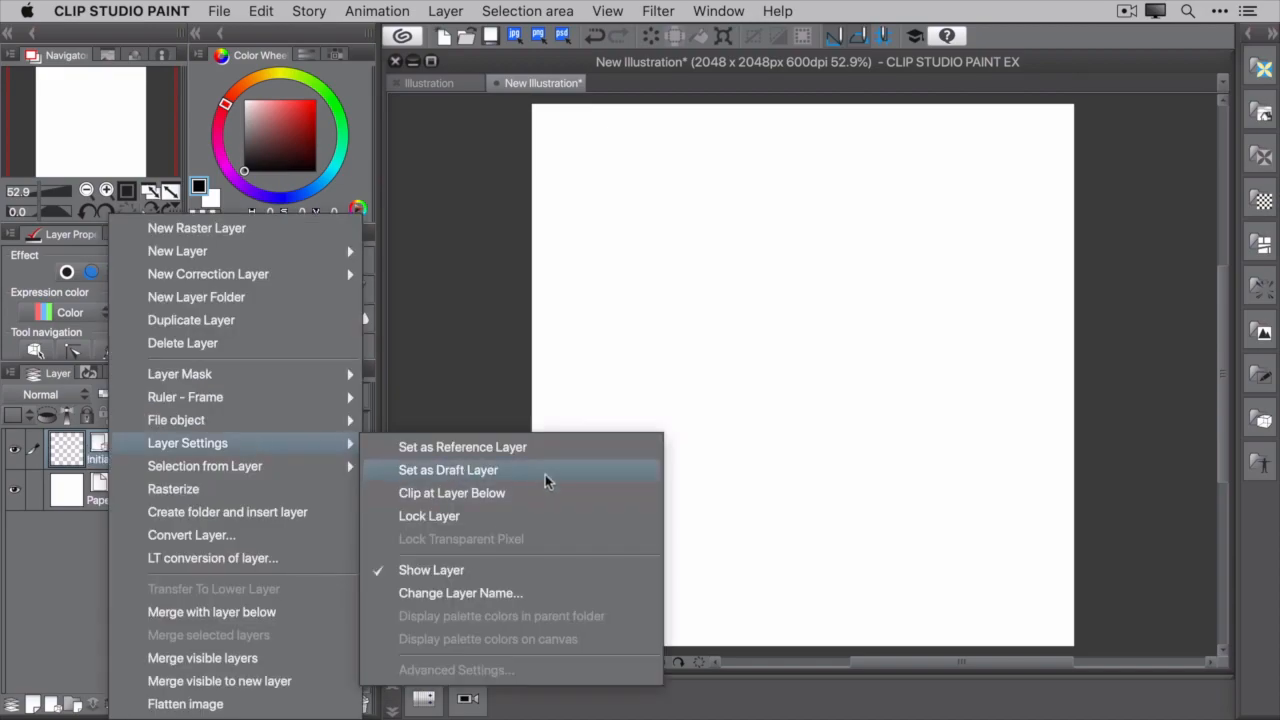
pyautogui.click(448, 470)
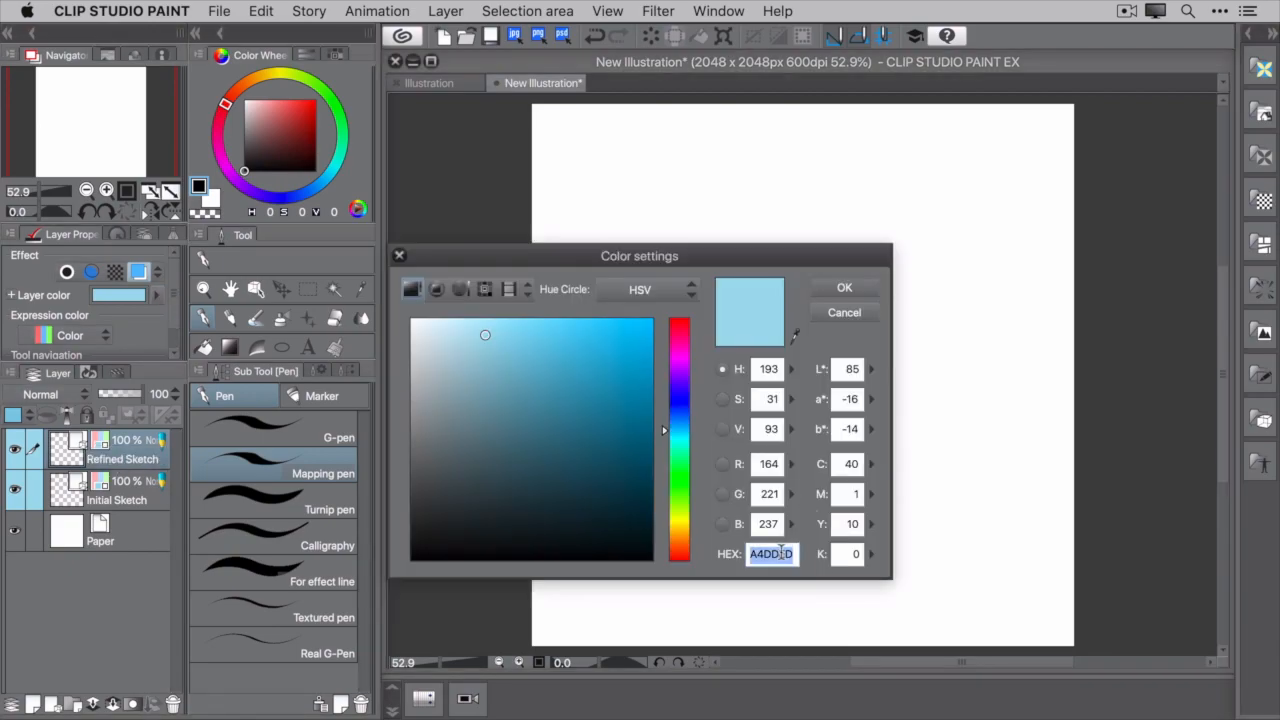
pyautogui.click(844, 288)
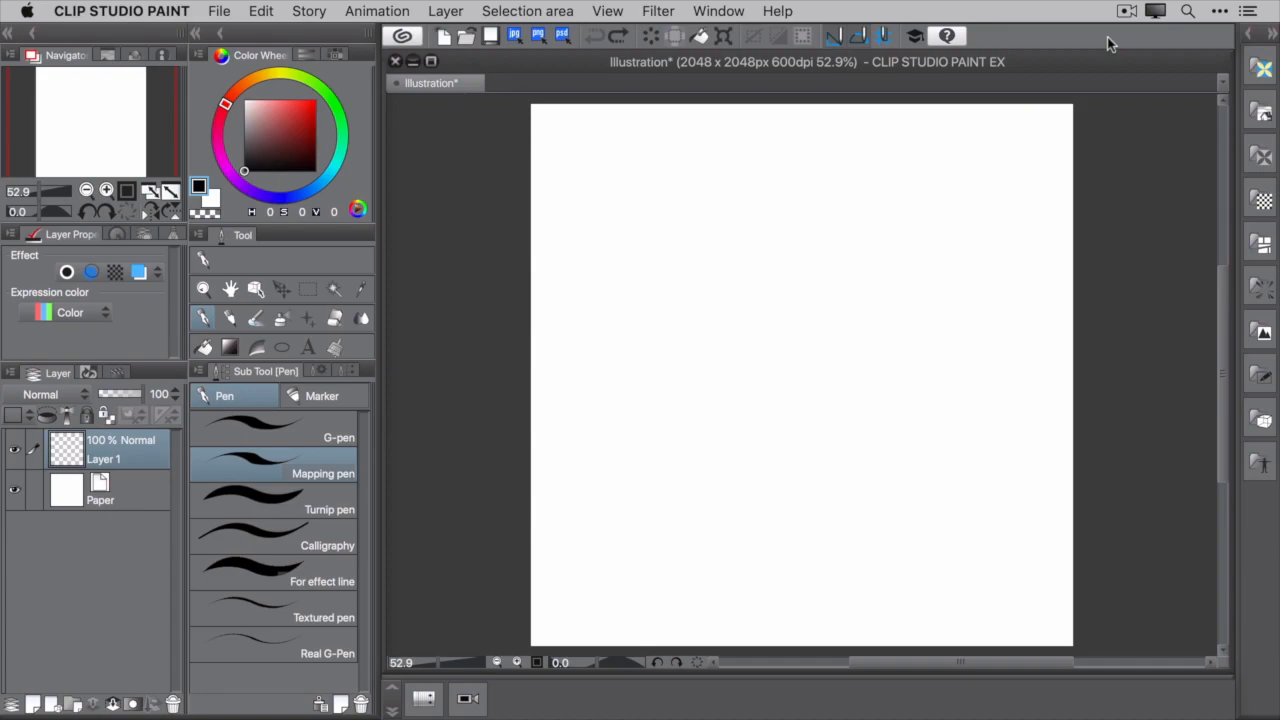
# Show the Auto Action palette from the Window menu as an enlarged floating panel
pyautogui.click(714, 12)
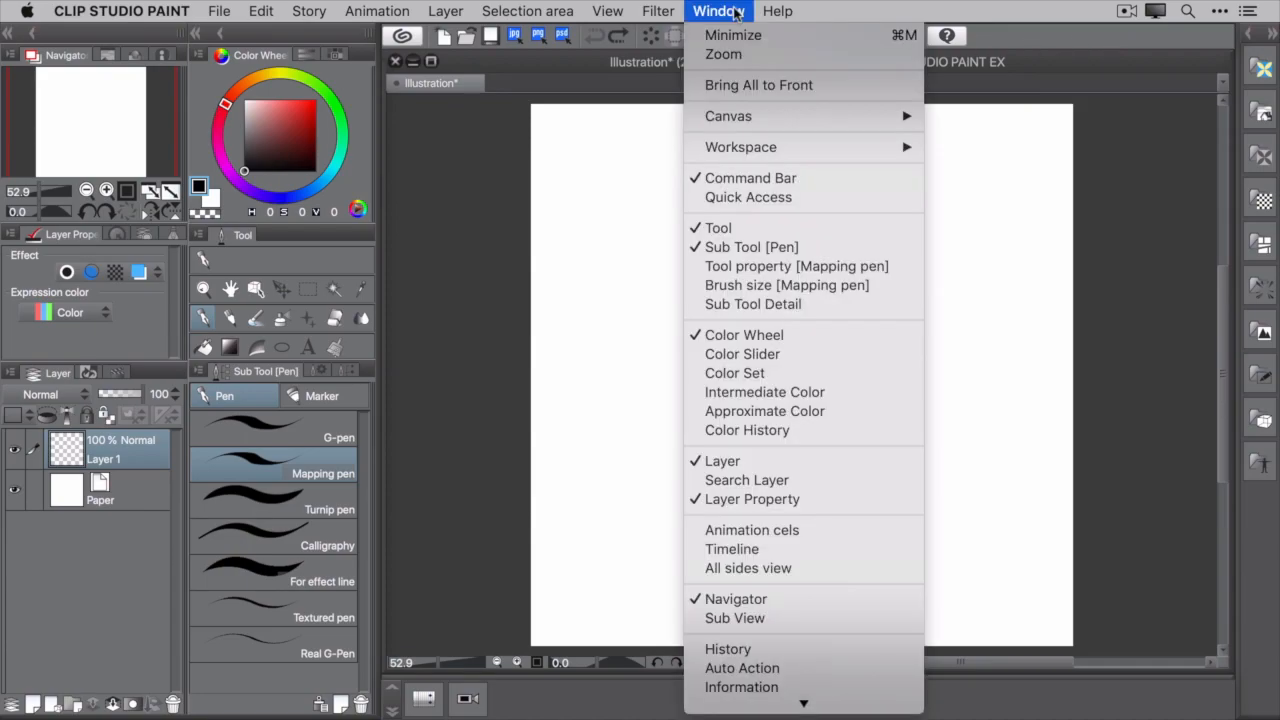
pyautogui.moveTo(742, 668)
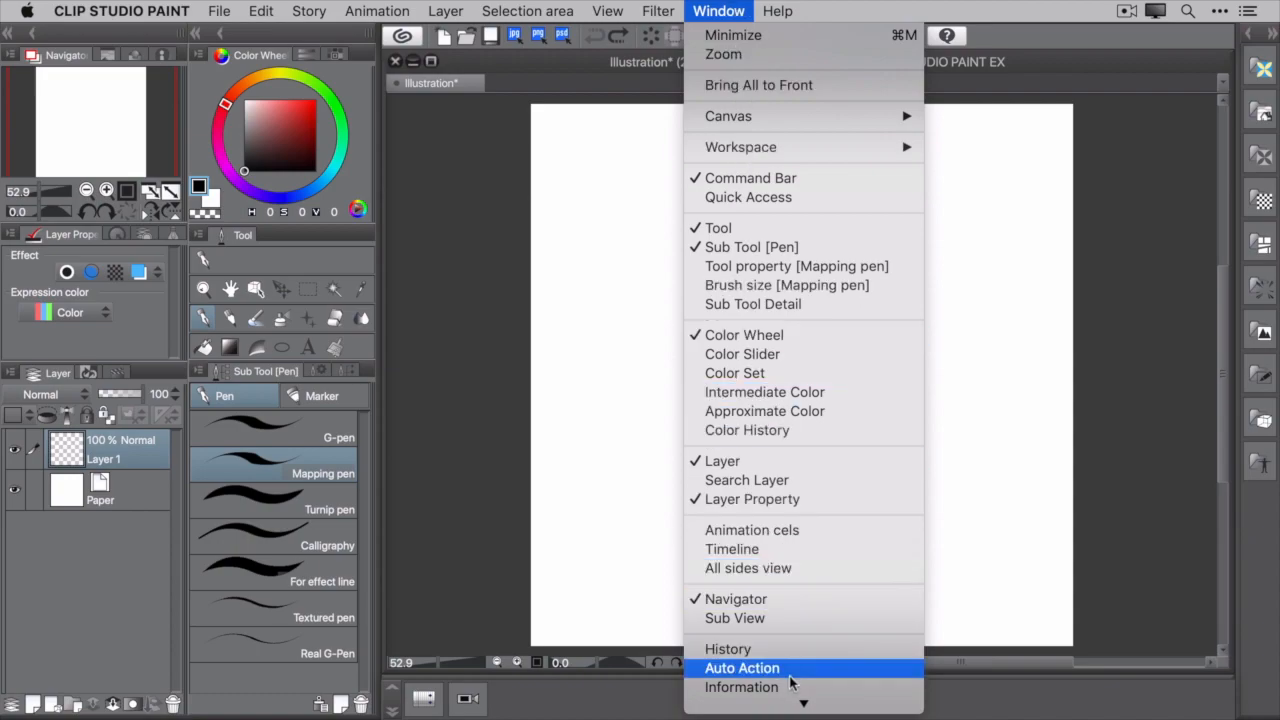
pyautogui.click(740, 668)
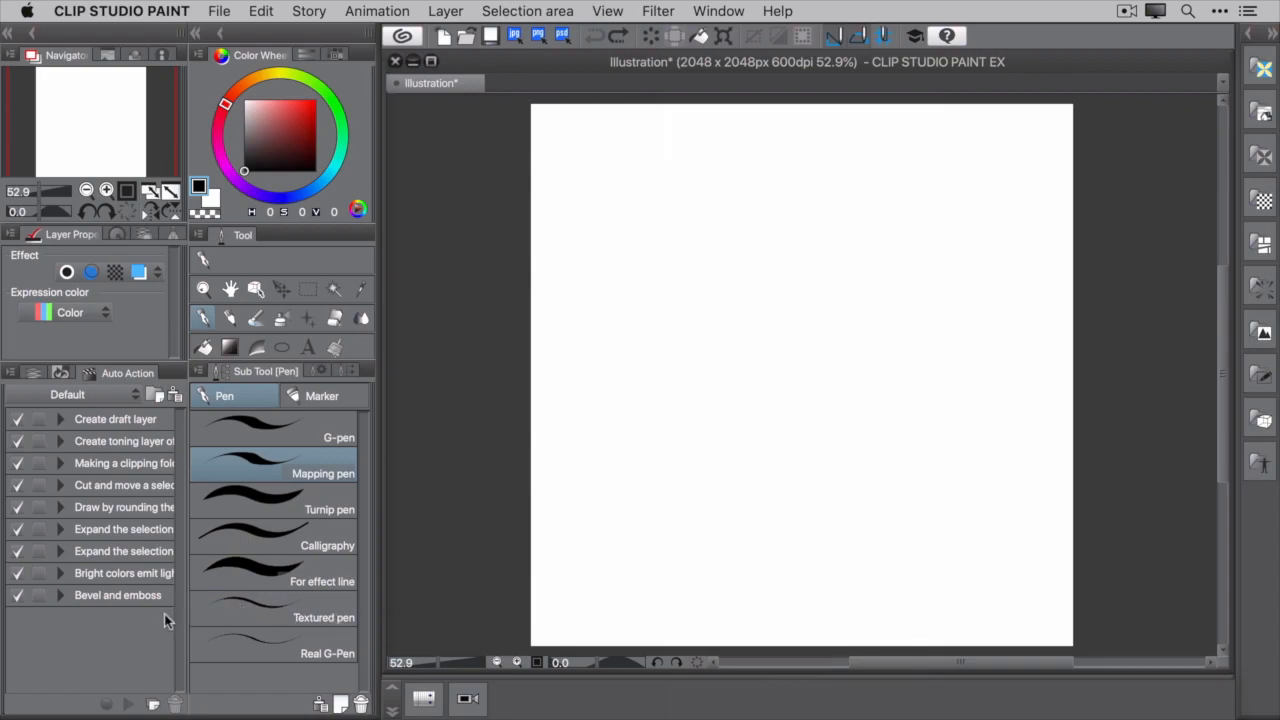
pyautogui.moveTo(200, 390)
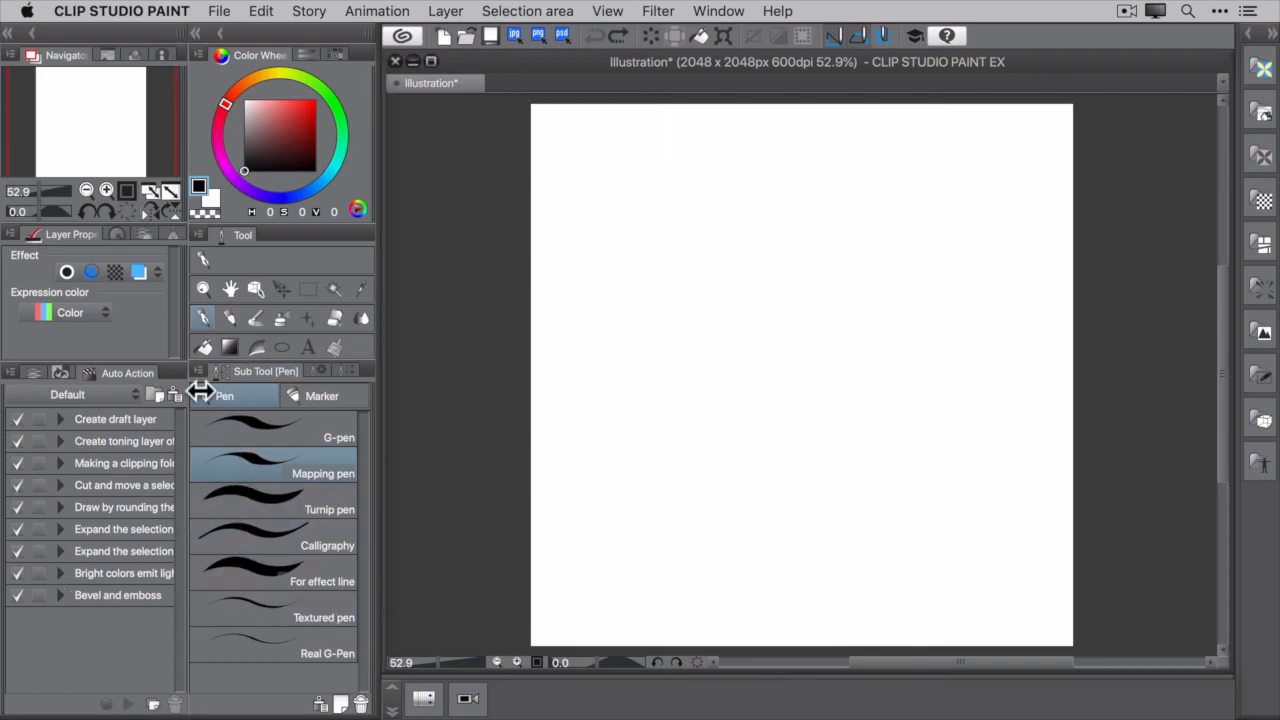
pyautogui.moveTo(124, 384)
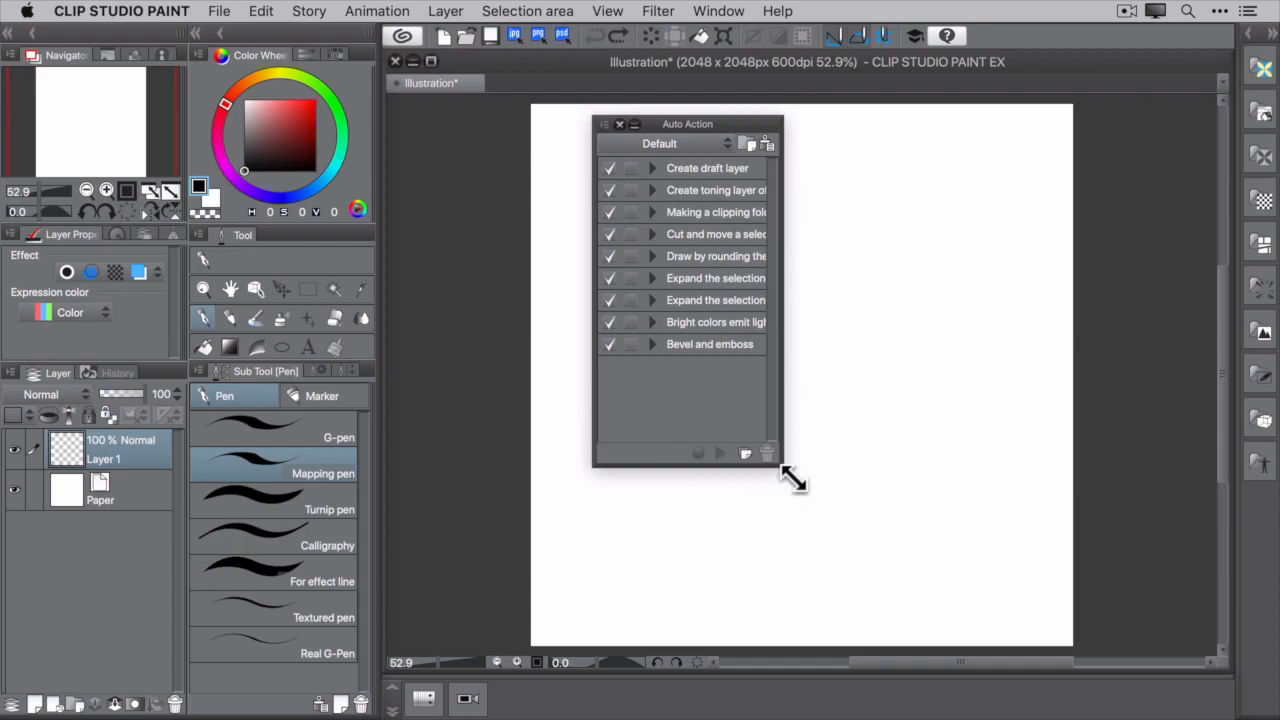
pyautogui.moveTo(784, 464); pyautogui.dragTo(1072, 640)
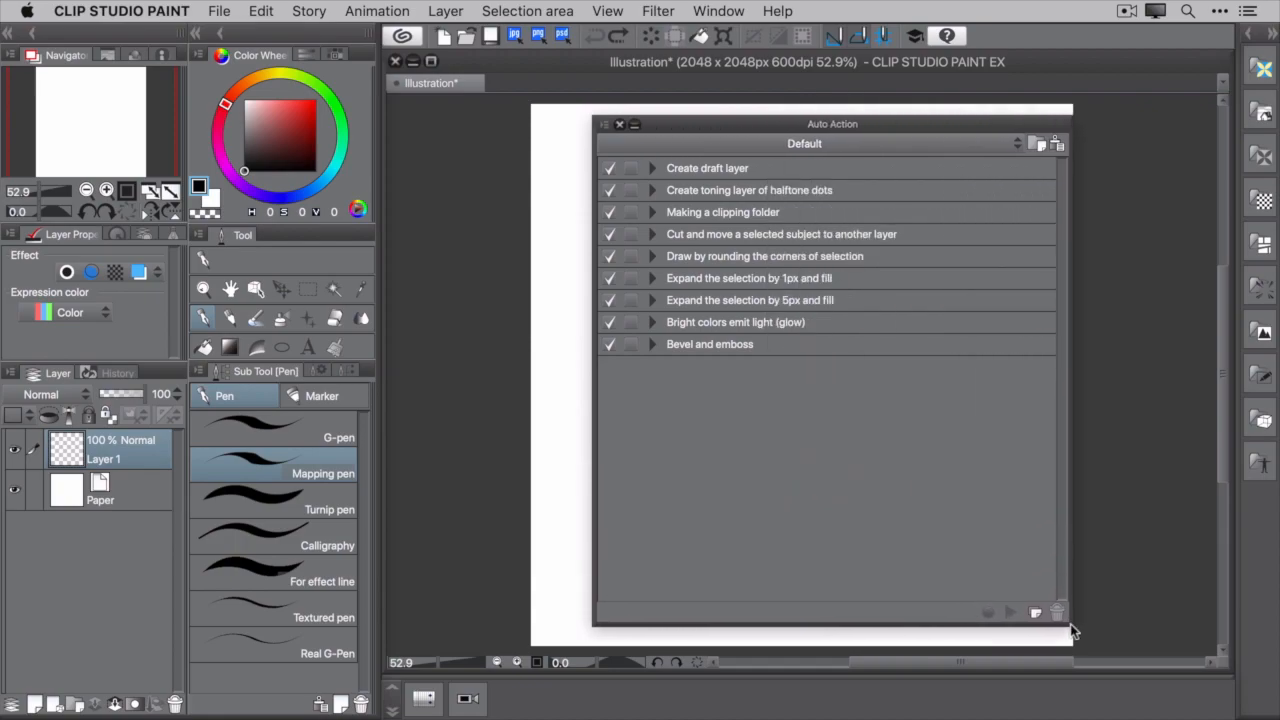
pyautogui.moveTo(984, 136)
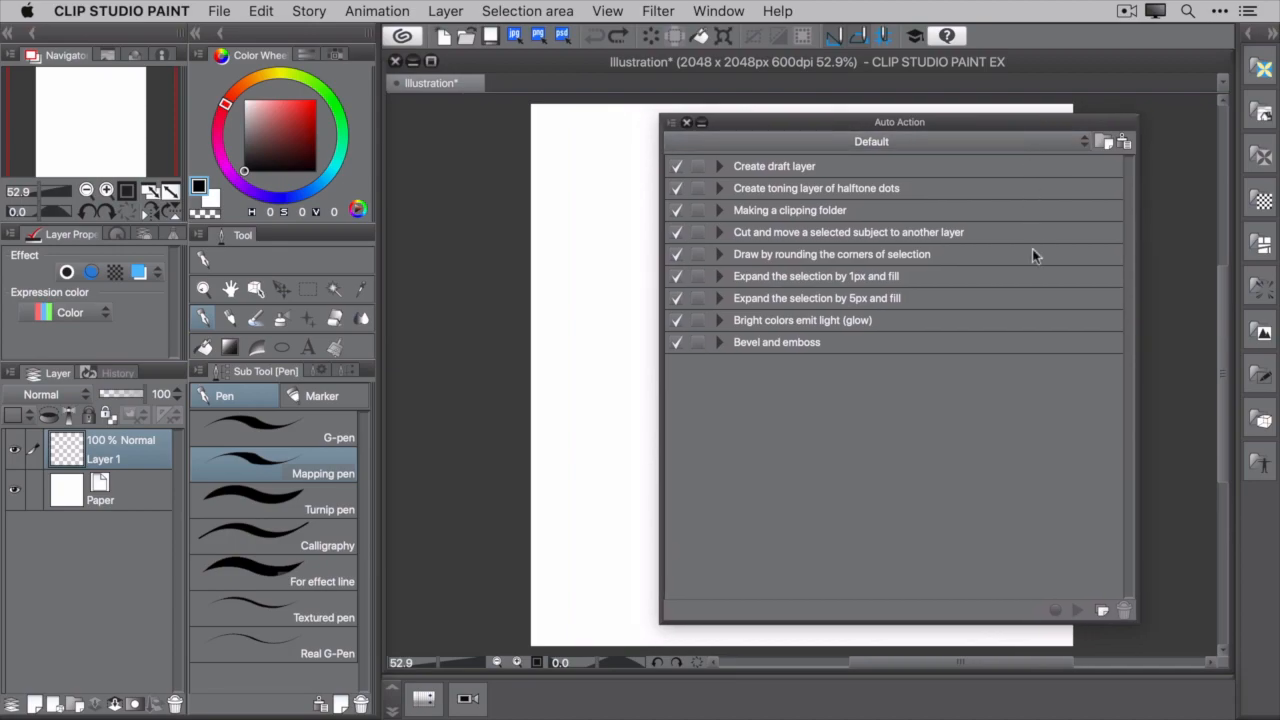
pyautogui.moveTo(1034, 398)
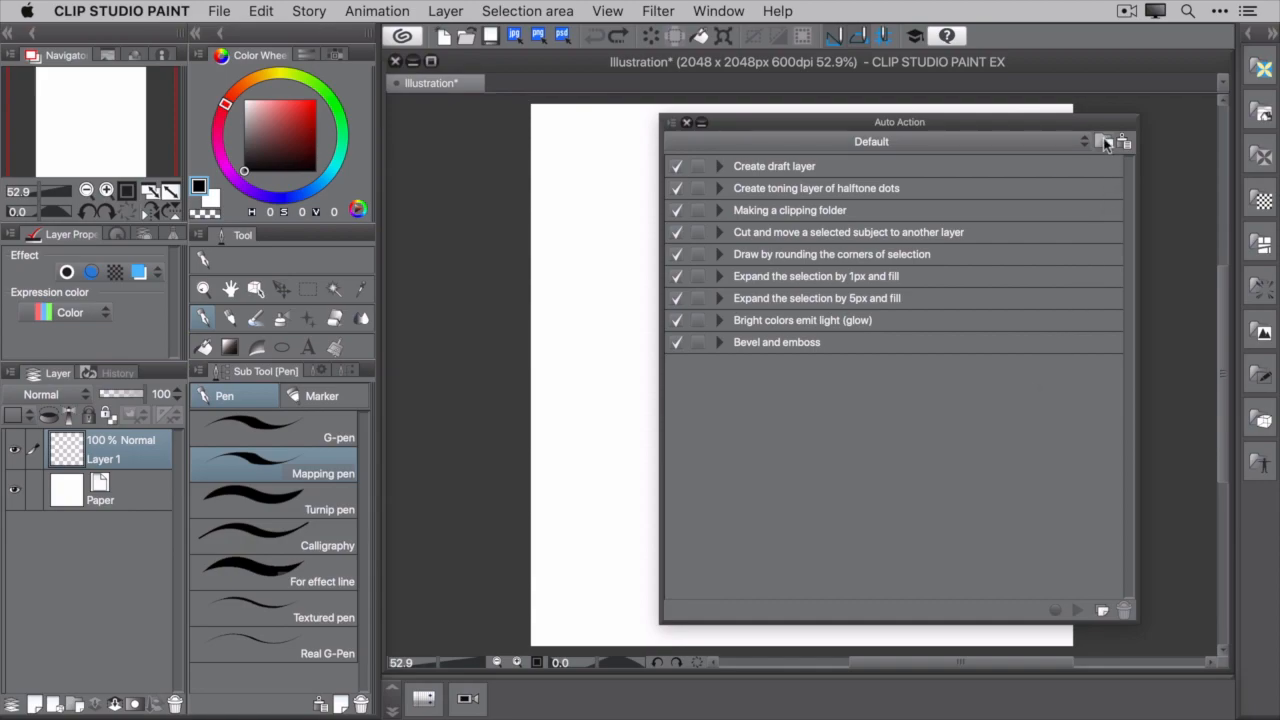
pyautogui.moveTo(1104, 142)
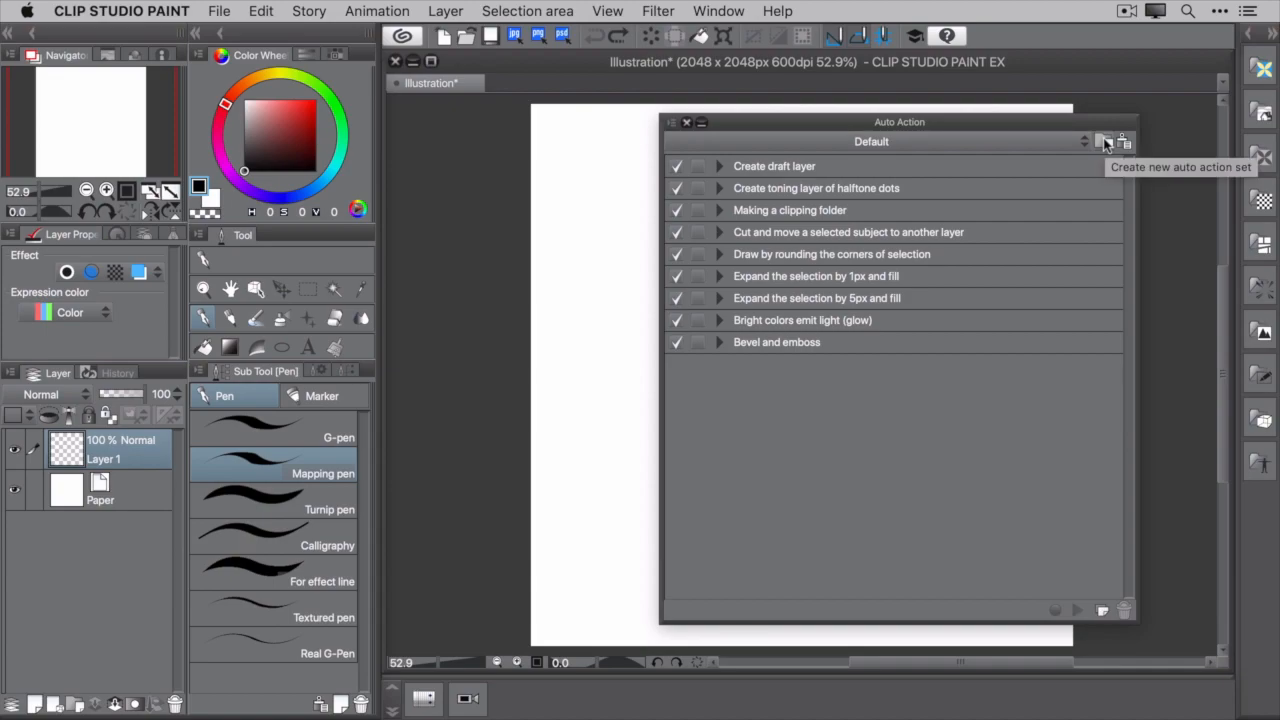
# Create a new auto action set named Illustration
pyautogui.click(1104, 140)
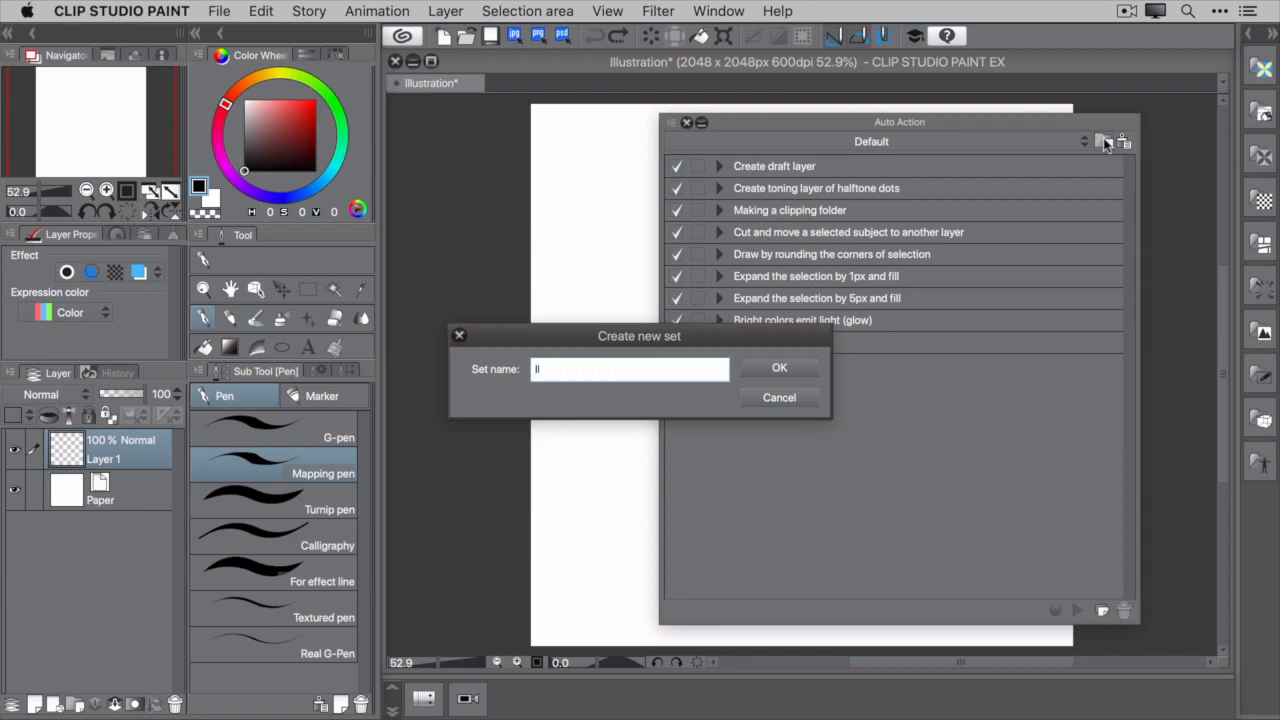
pyautogui.write('Illustration')
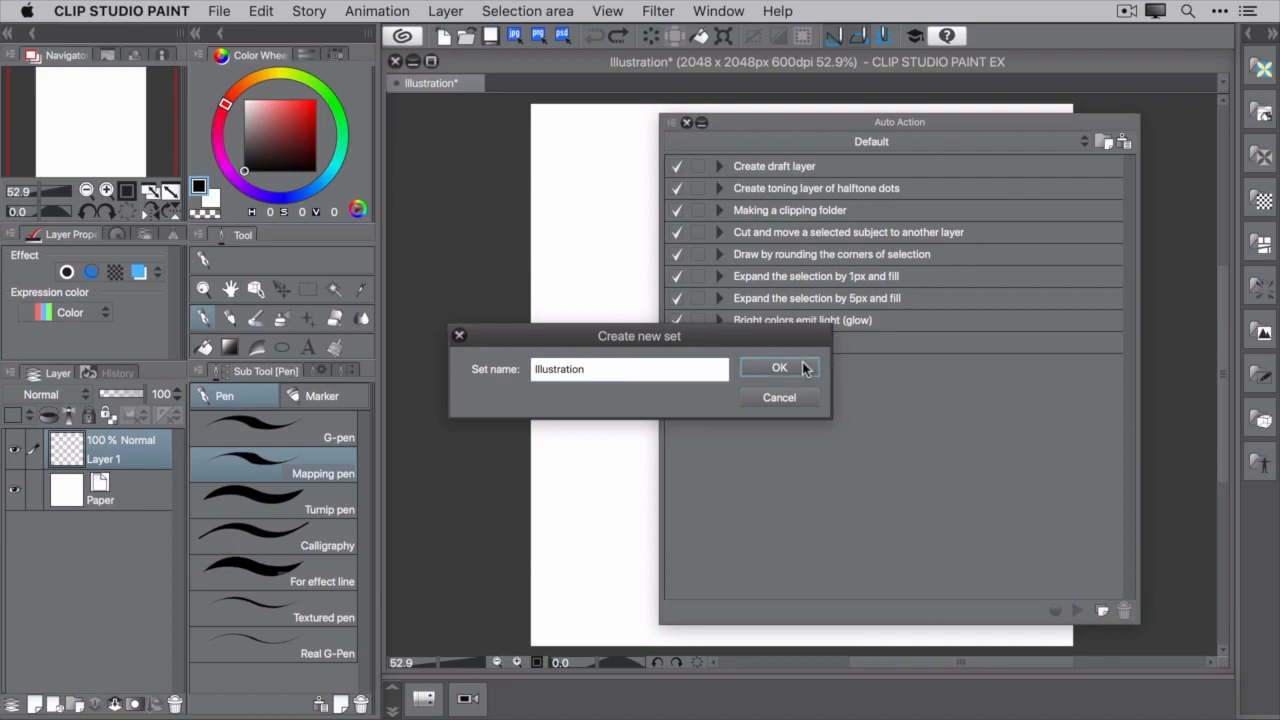
pyautogui.click(780, 368)
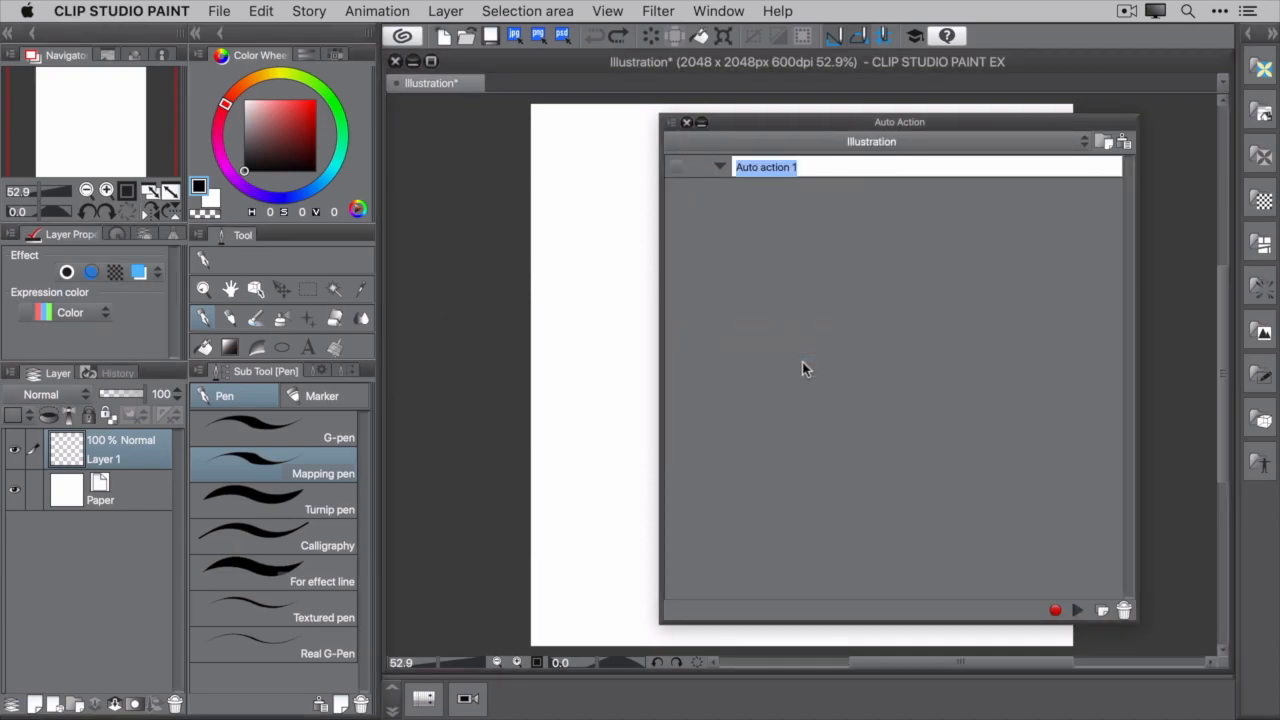
# Rename the new action New Illustration Canvas and begin recording it
pyautogui.write('New Canvas')
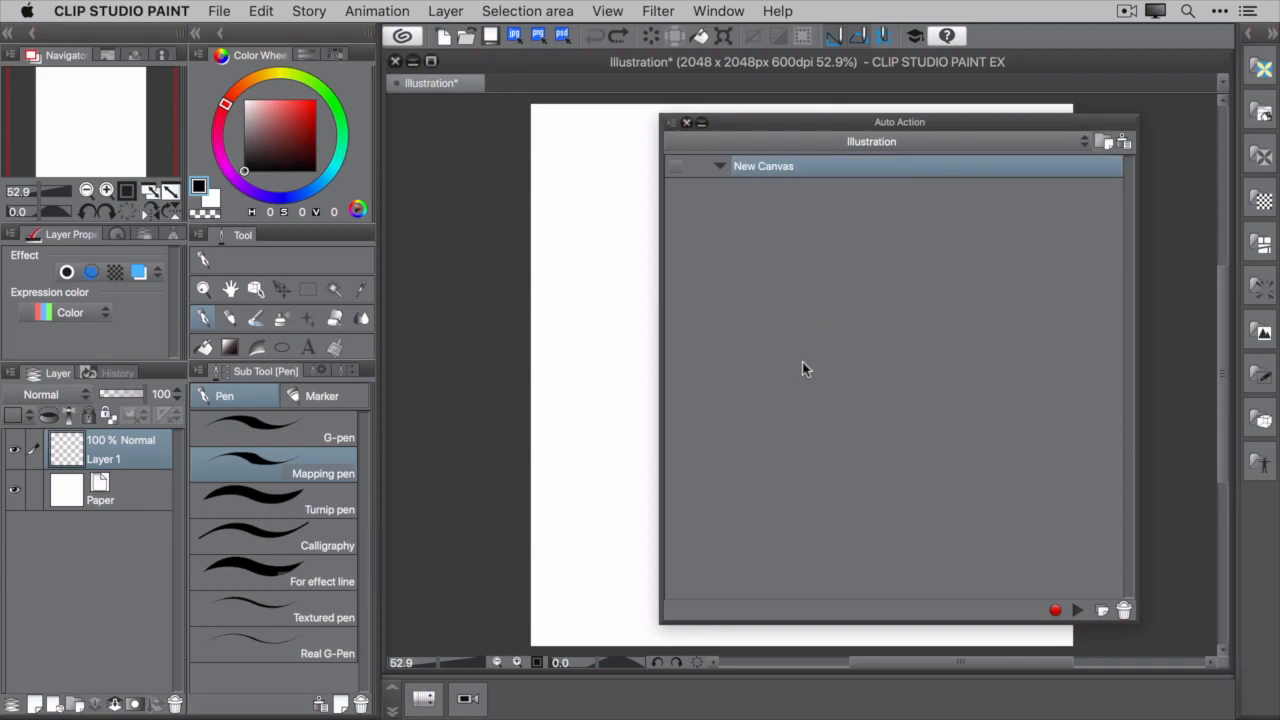
pyautogui.moveTo(780, 204)
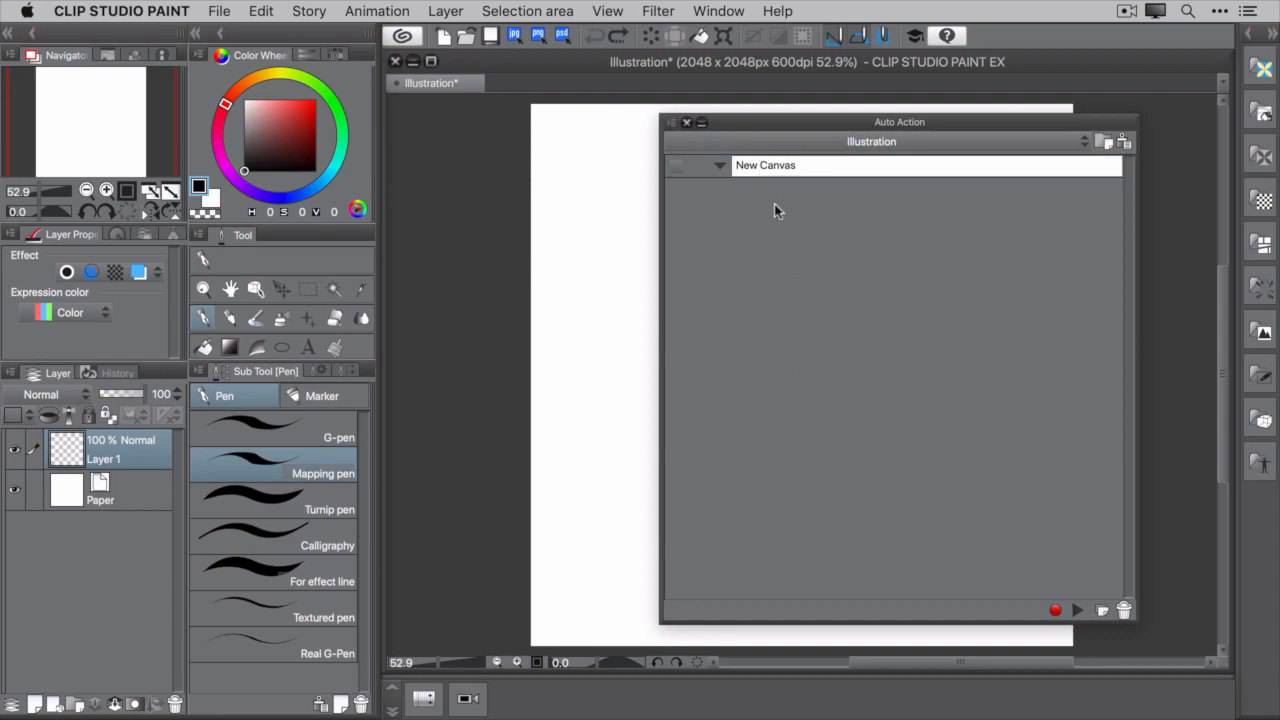
pyautogui.write('Illustration')
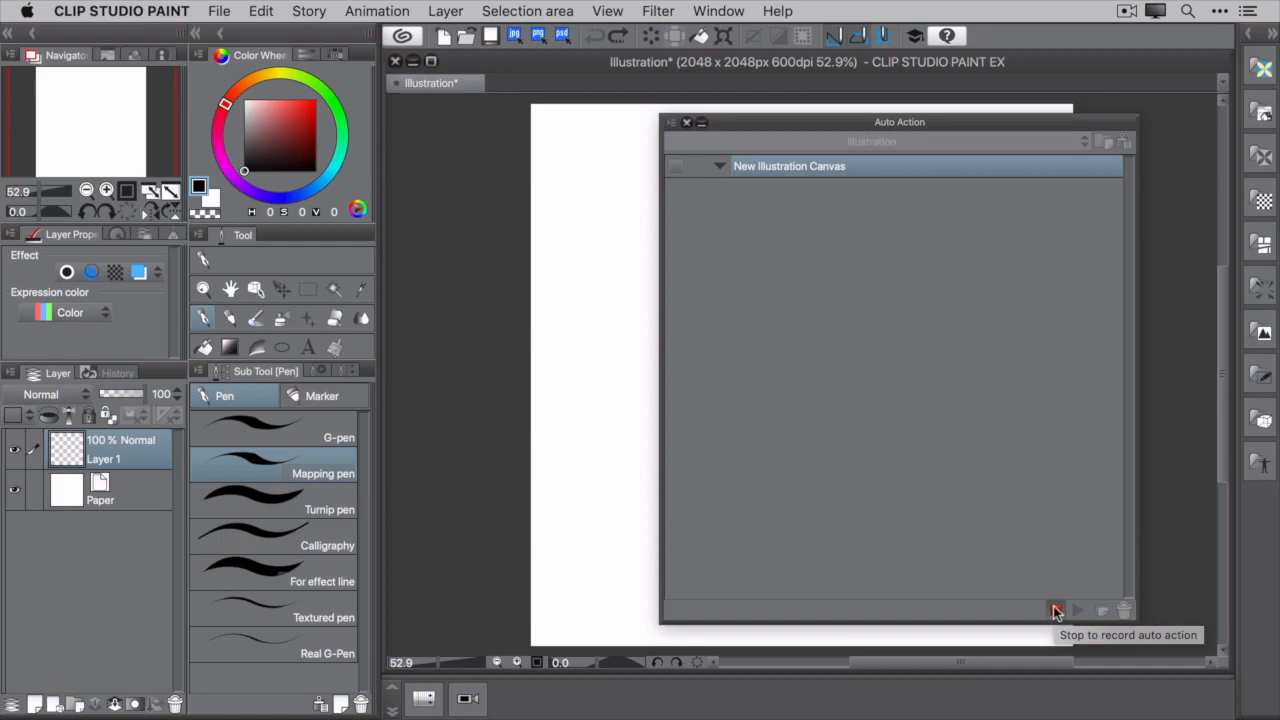
# Record File > New creating a 2048 x 2048 canvas at 600 dpi
pyautogui.click(220, 12)
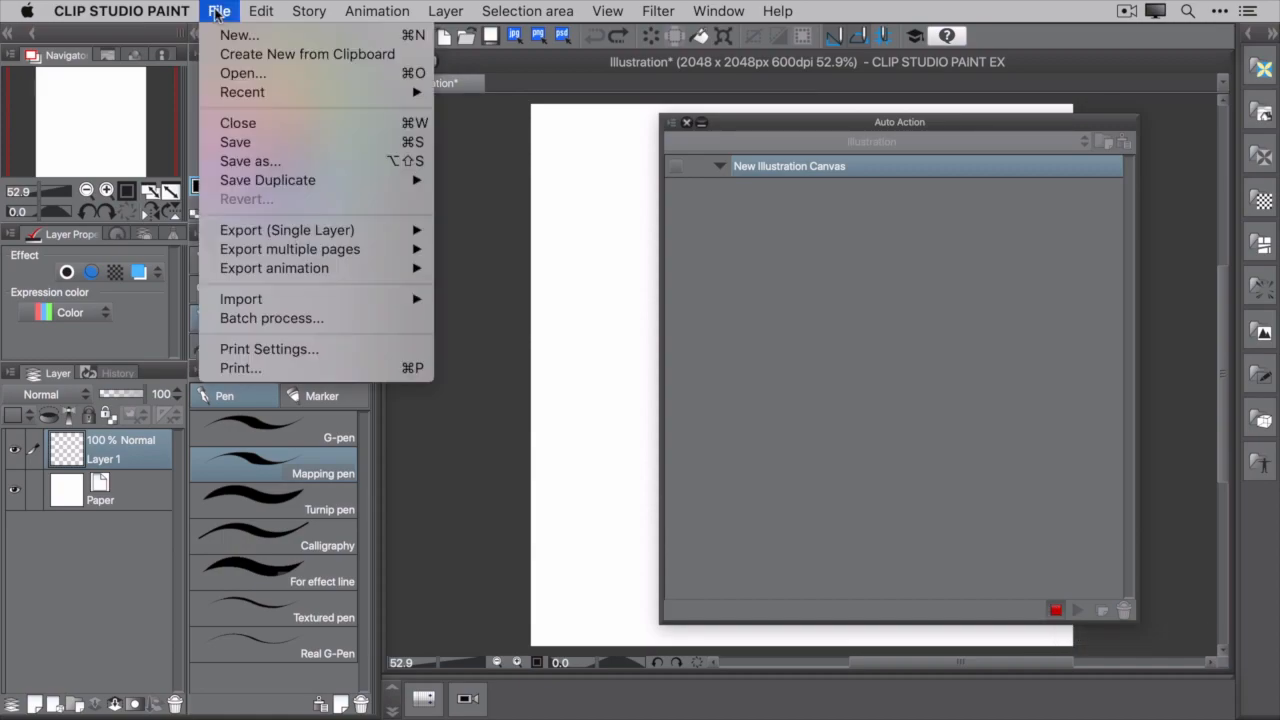
pyautogui.click(238, 38)
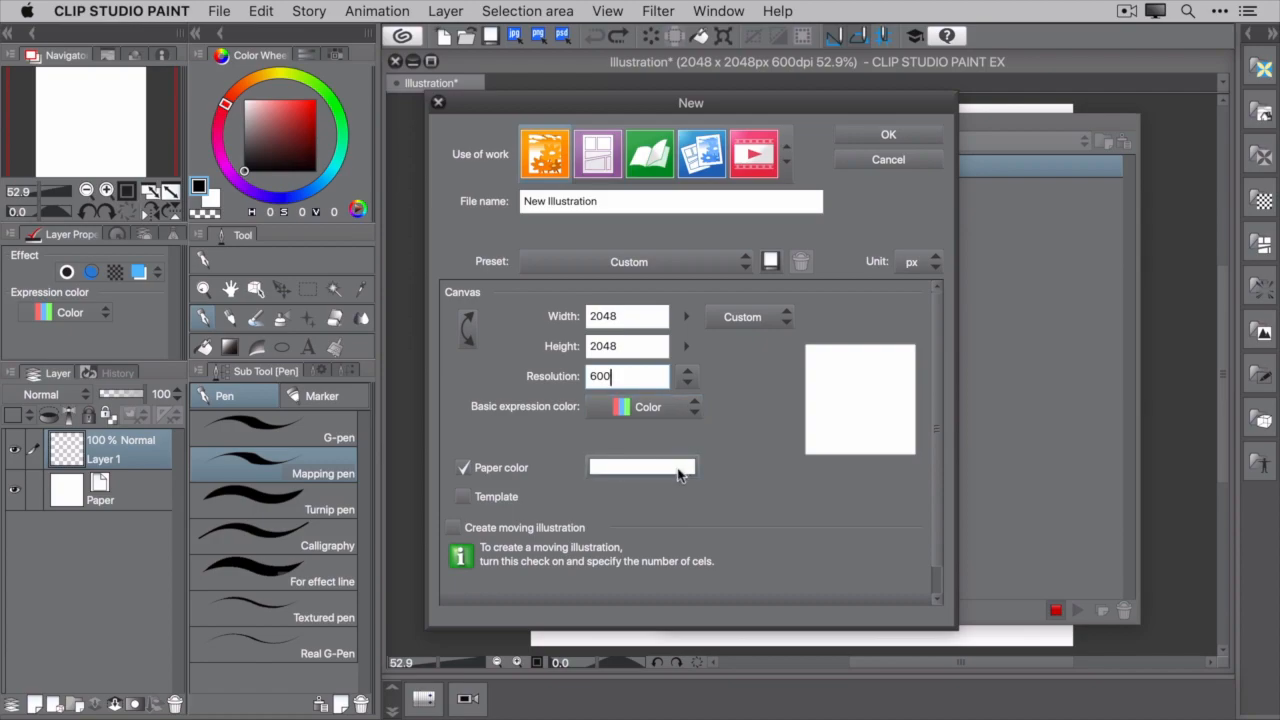
pyautogui.click(888, 134)
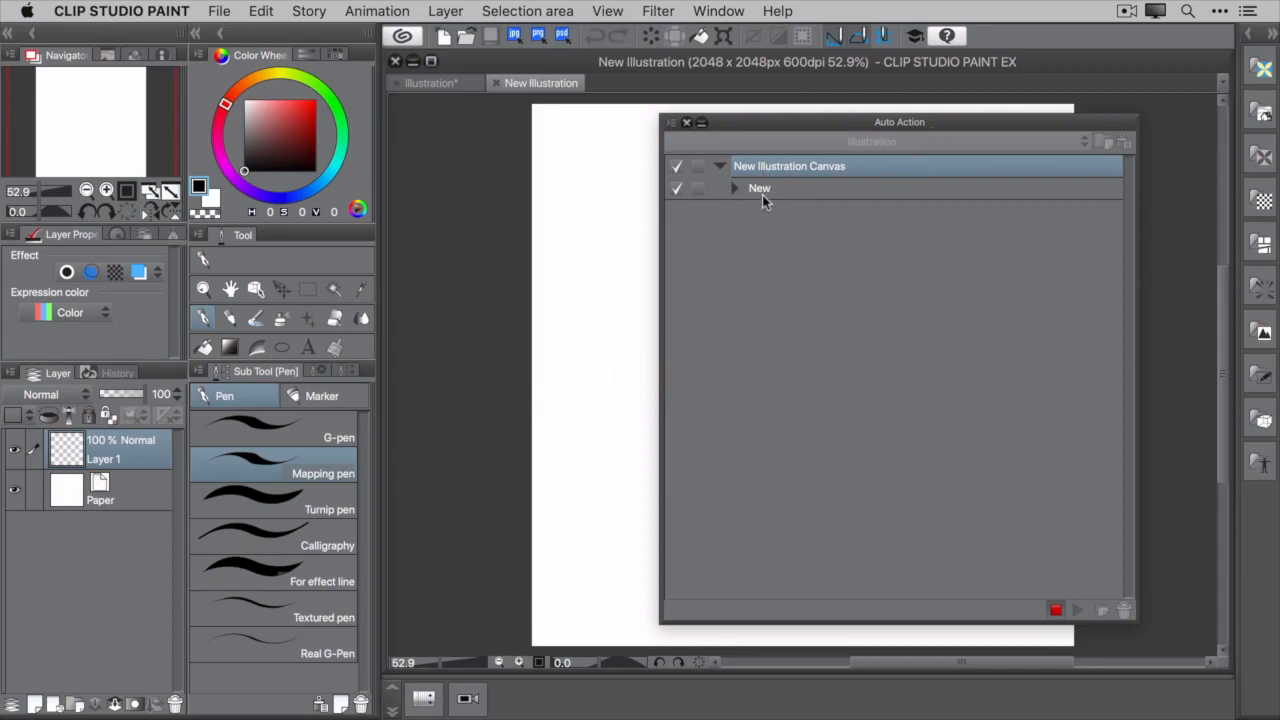
# Delete Layer 1, add a vector layer named Initial Sketch and set it as a draft layer
pyautogui.click(734, 188)
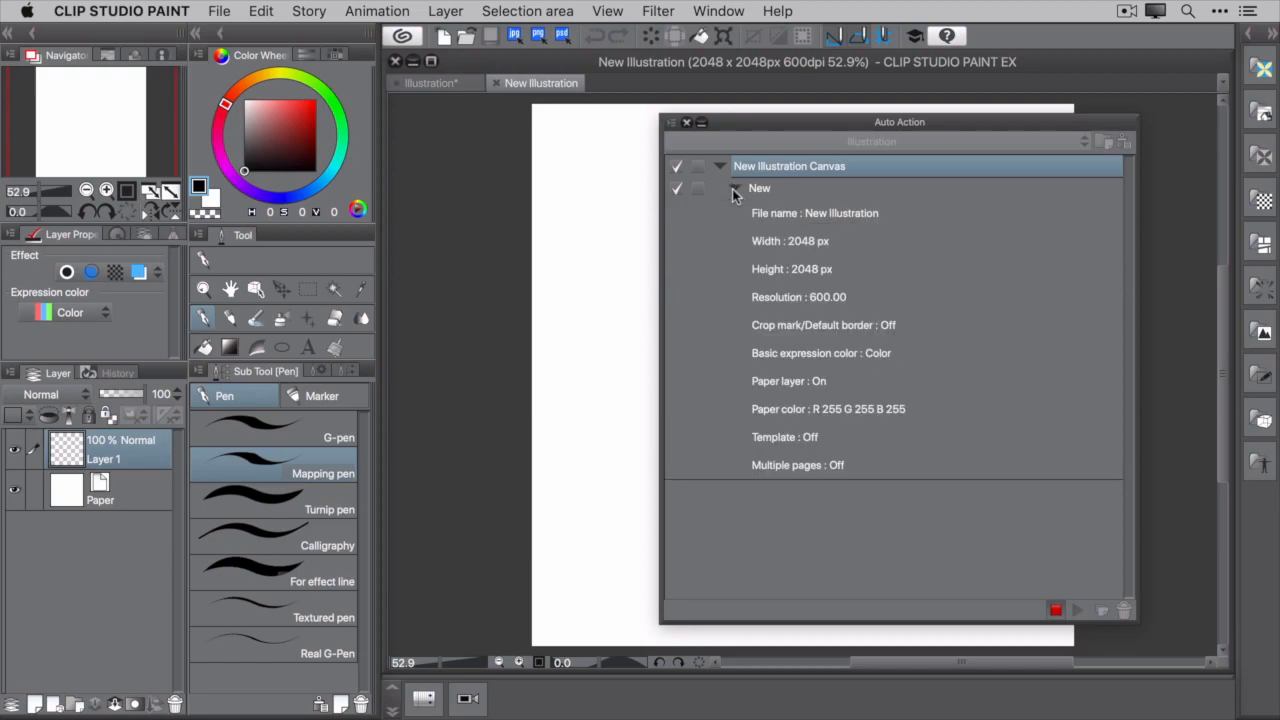
pyautogui.moveTo(814, 468)
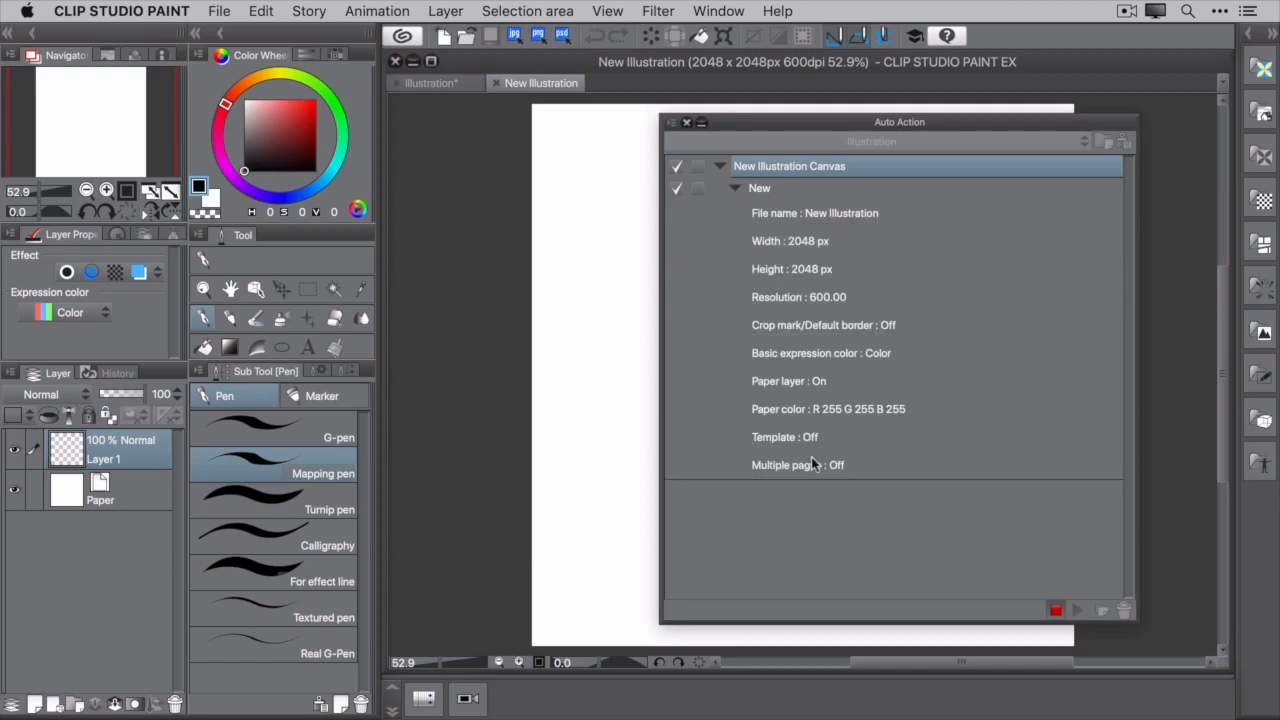
pyautogui.moveTo(916, 476)
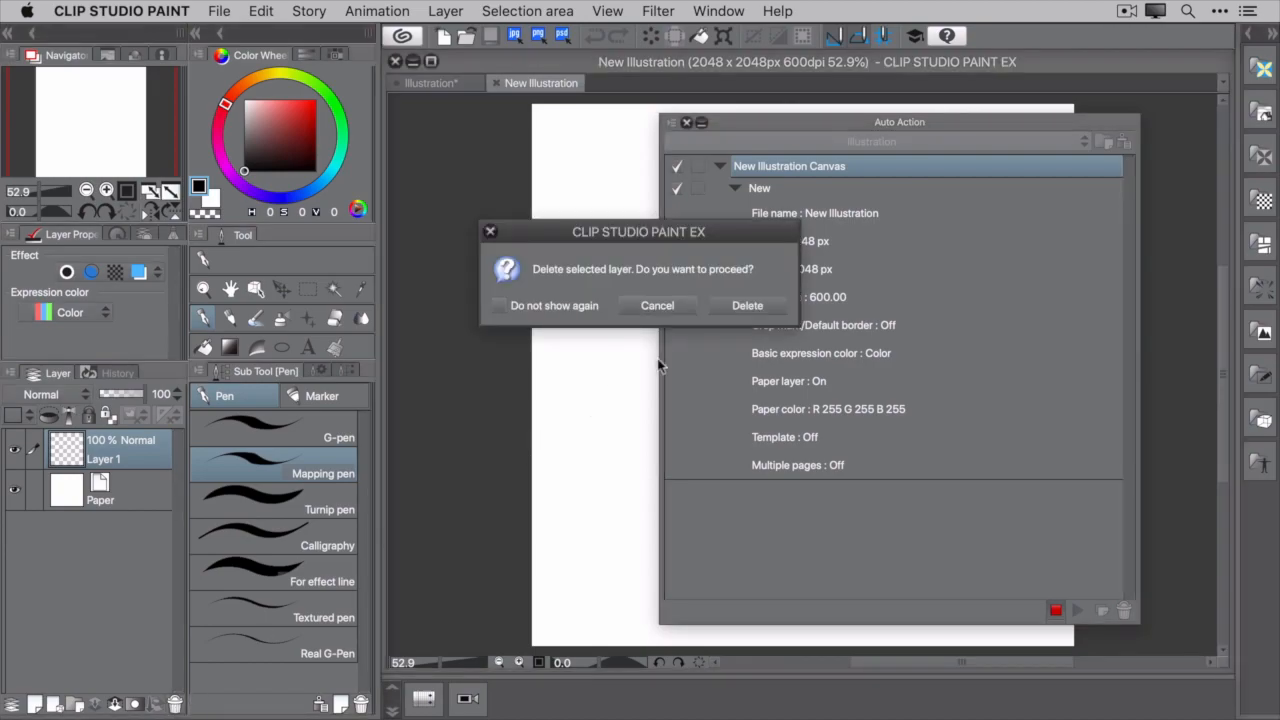
pyautogui.click(748, 304)
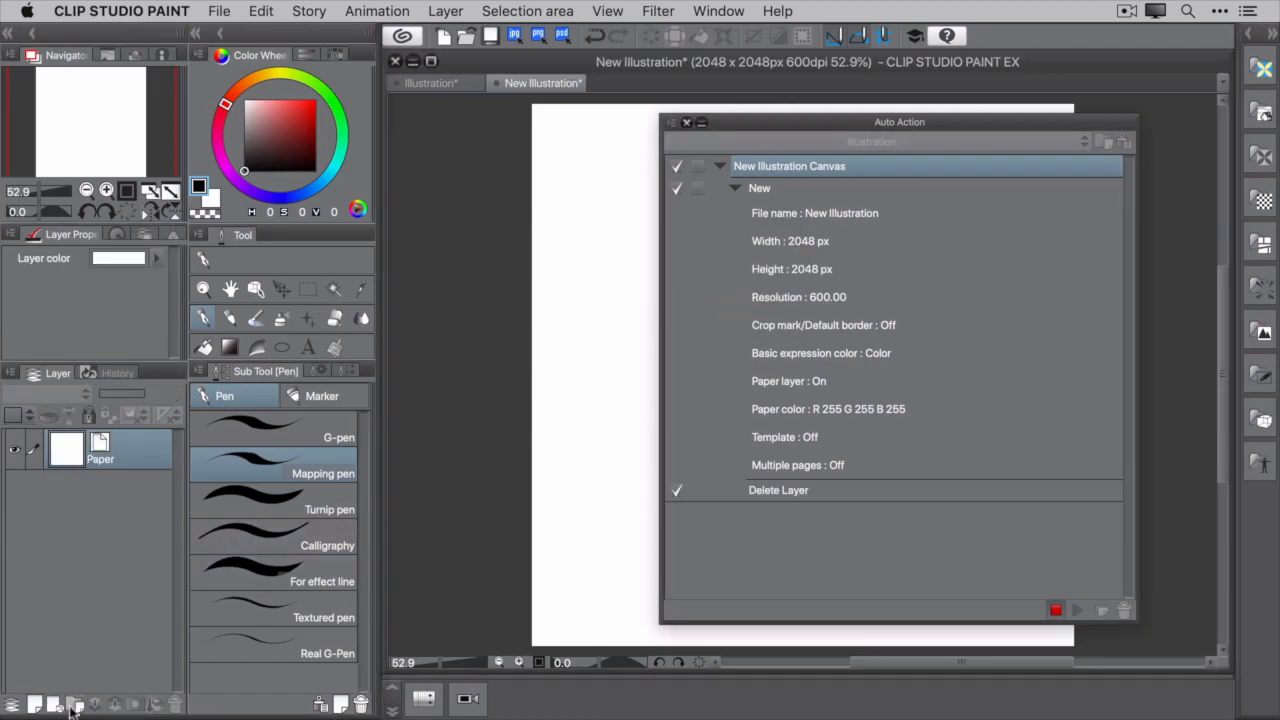
pyautogui.click(68, 702)
pyautogui.write('Initial Sketch')
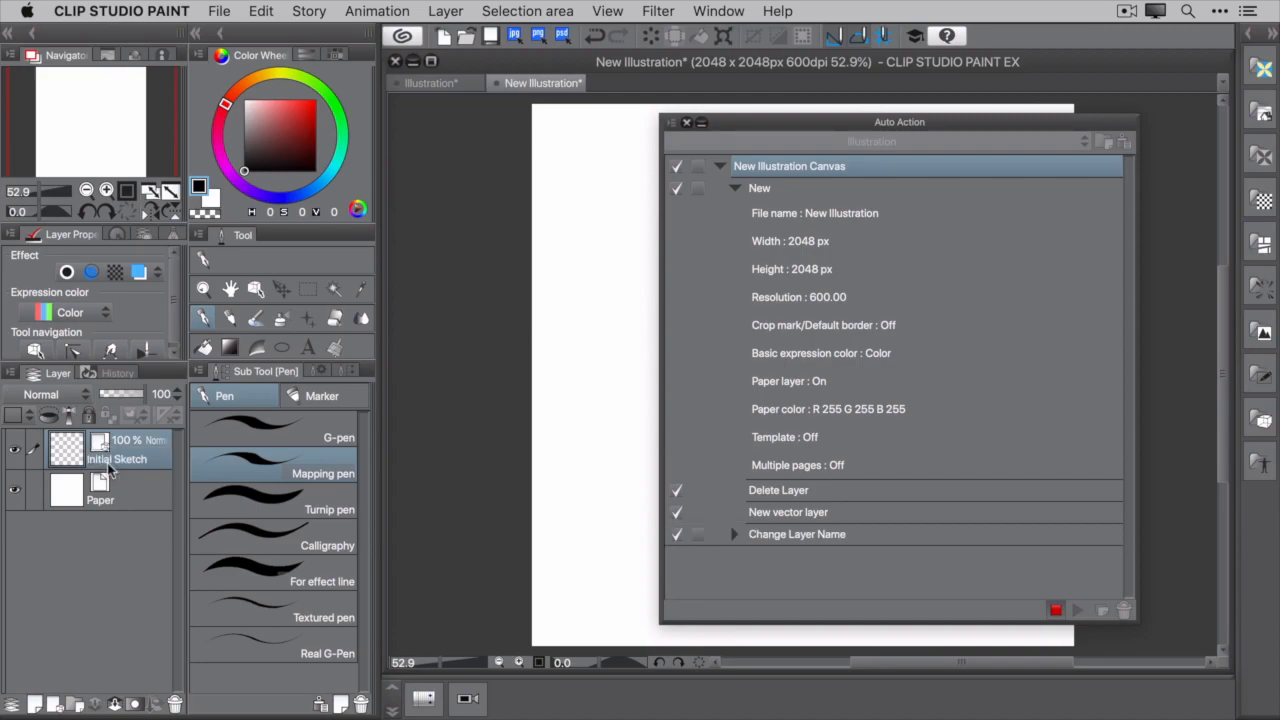
pyautogui.rightClick(110, 456)
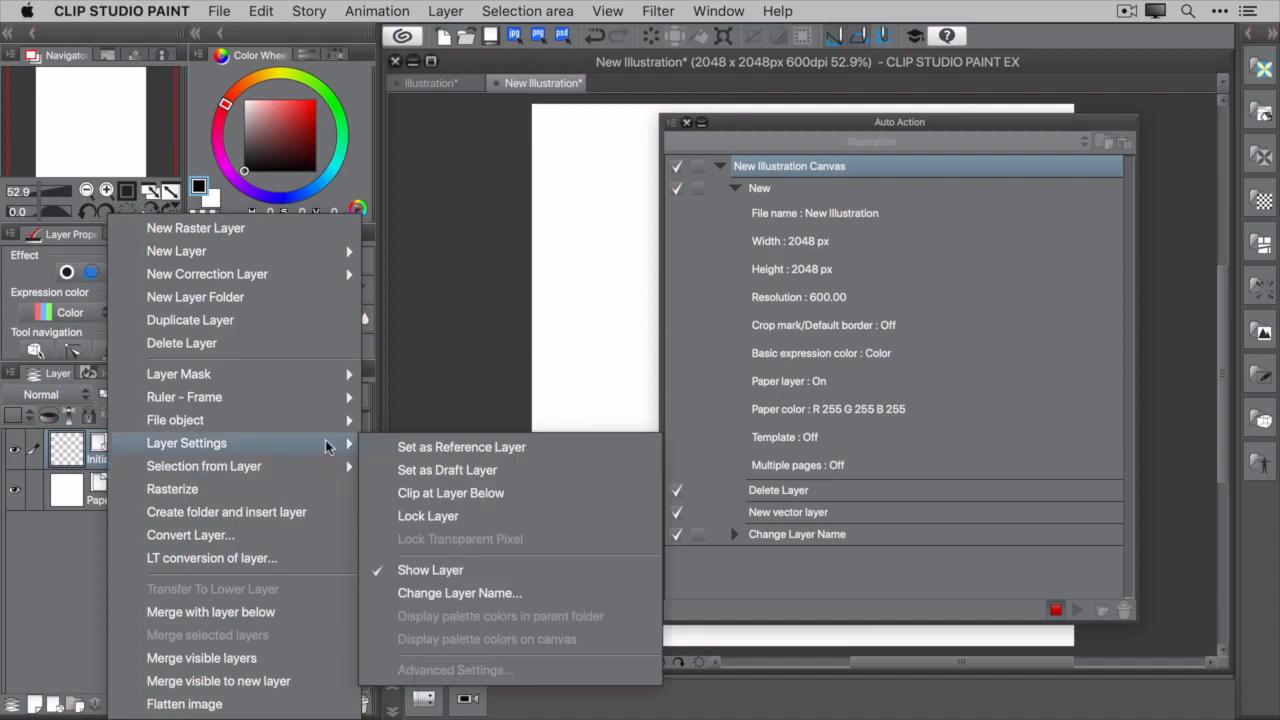
pyautogui.click(448, 470)
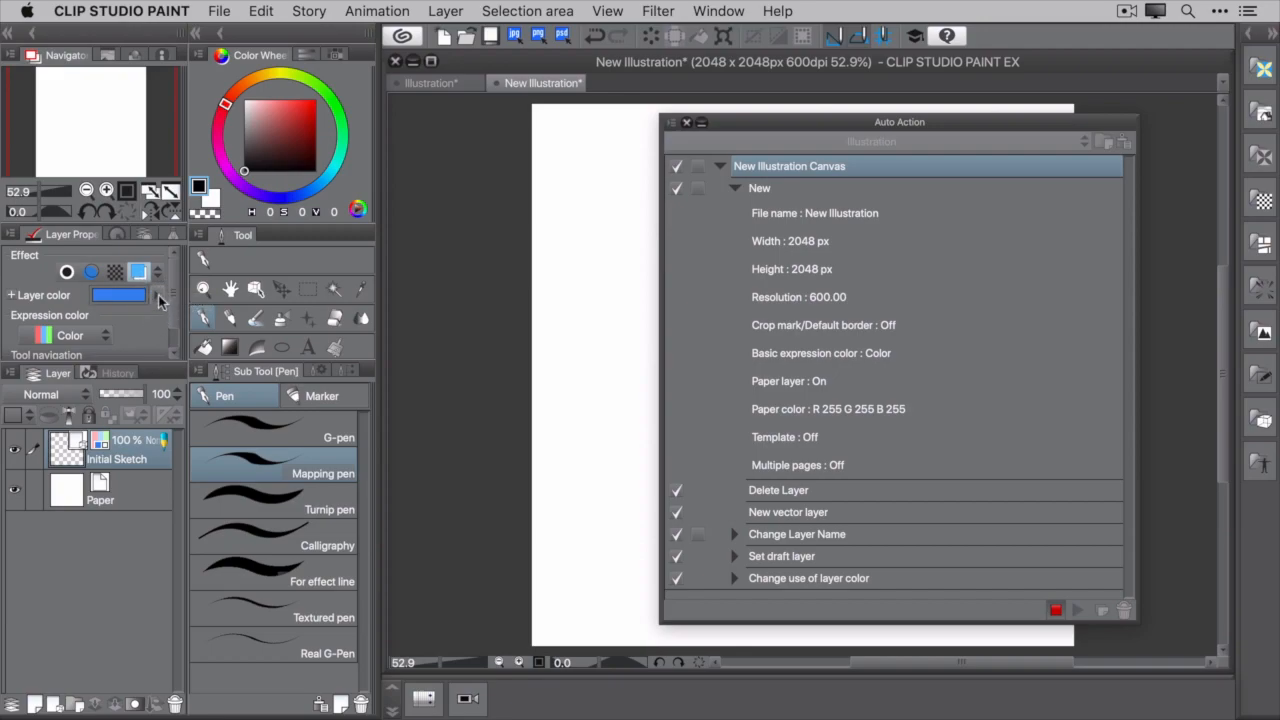
# Set Initial Sketch's layer colour to light blue hex A4DDED
pyautogui.click(120, 296)
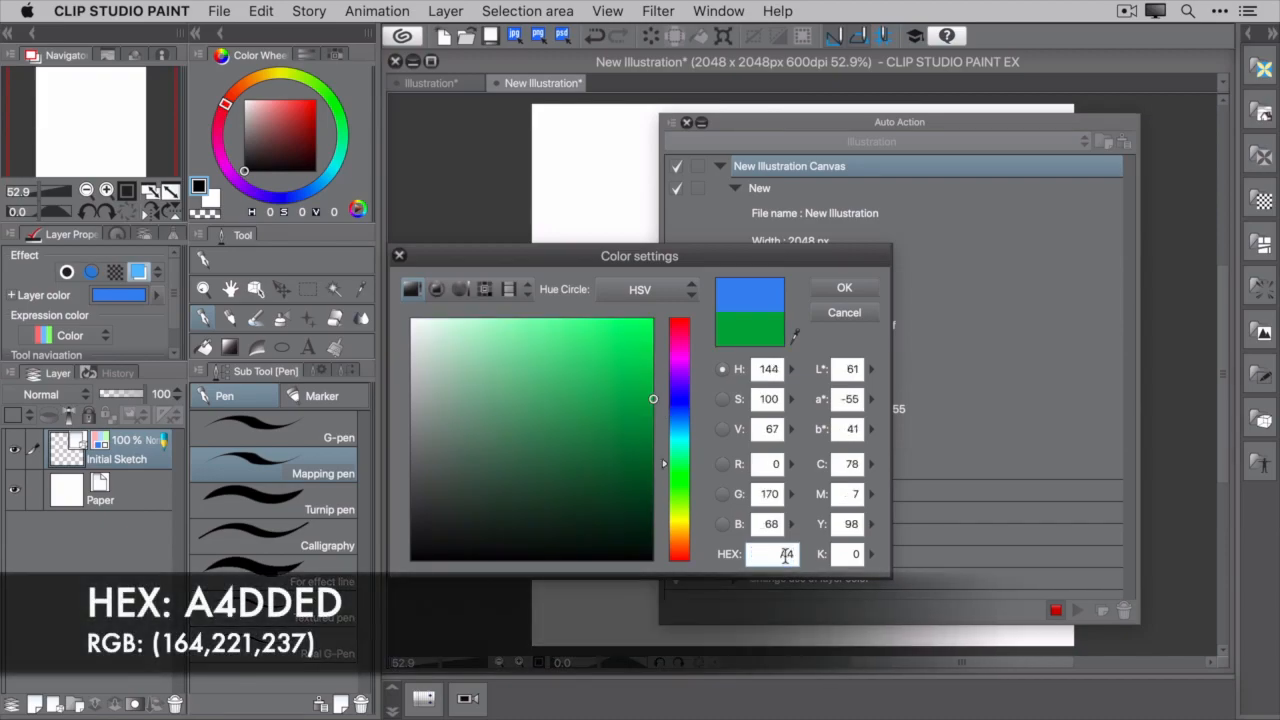
pyautogui.write('A4DDED')
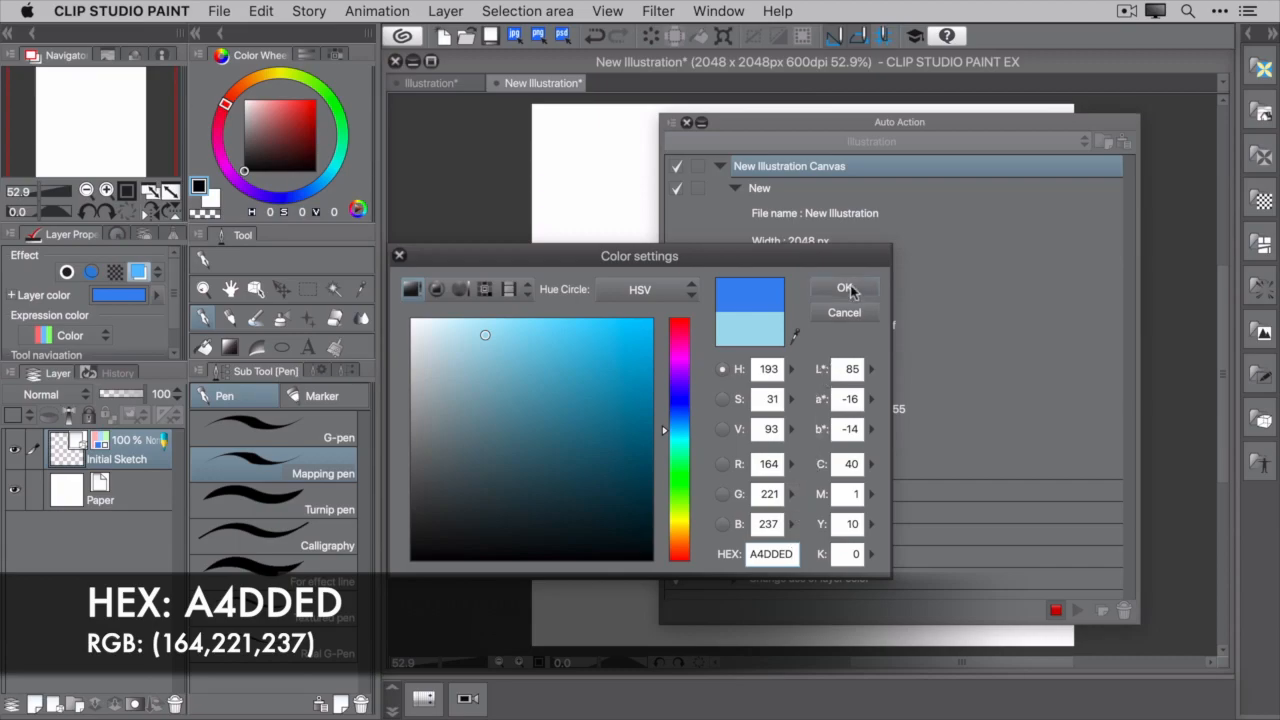
pyautogui.click(844, 288)
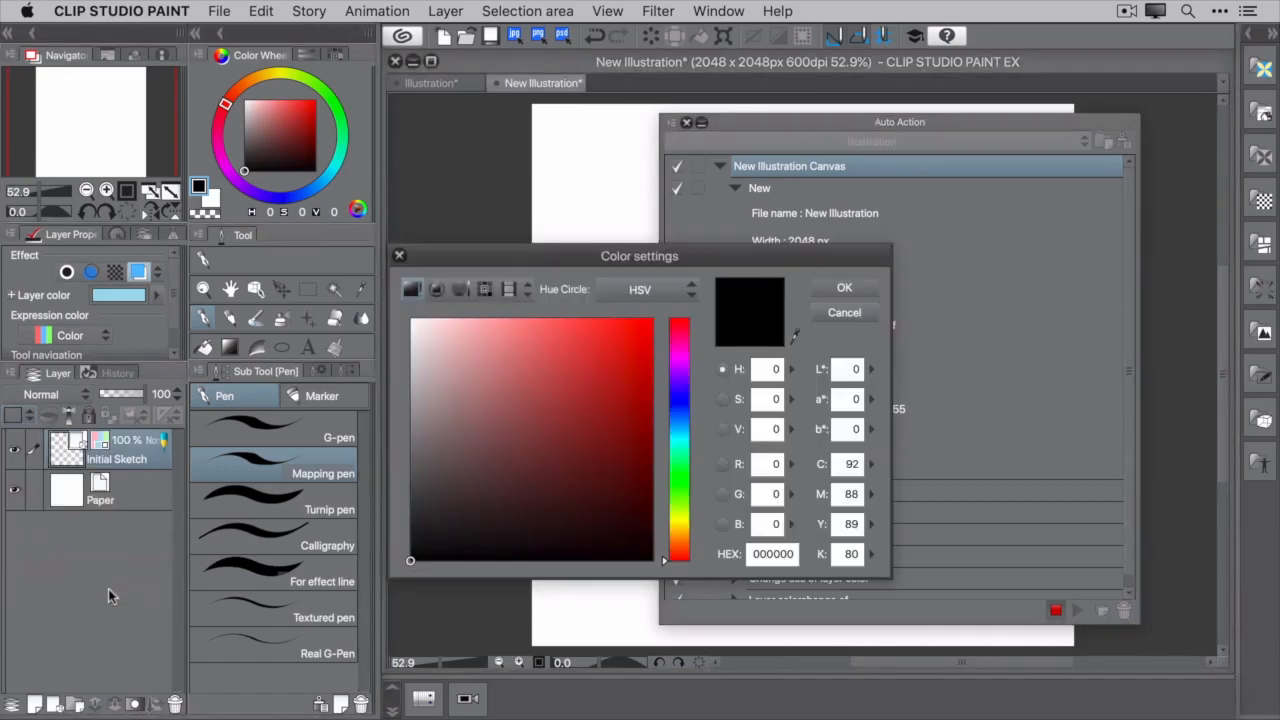
pyautogui.write('A4DDED')
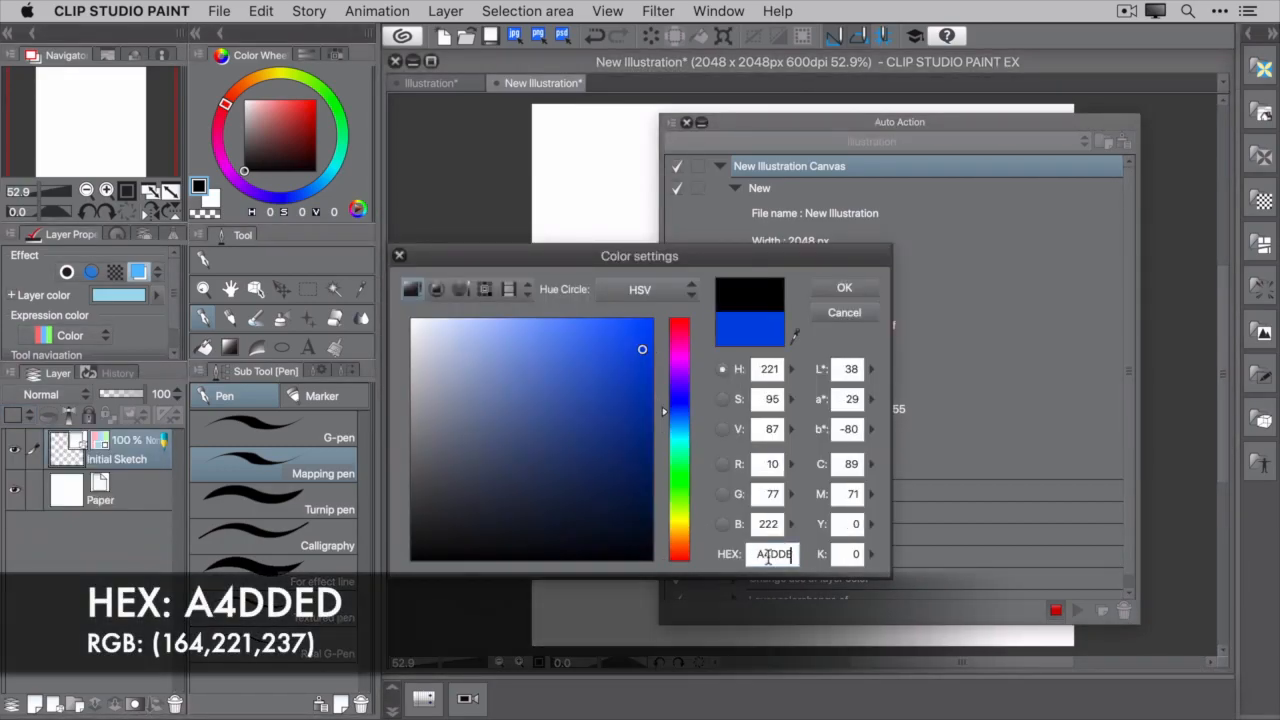
pyautogui.press('Return')
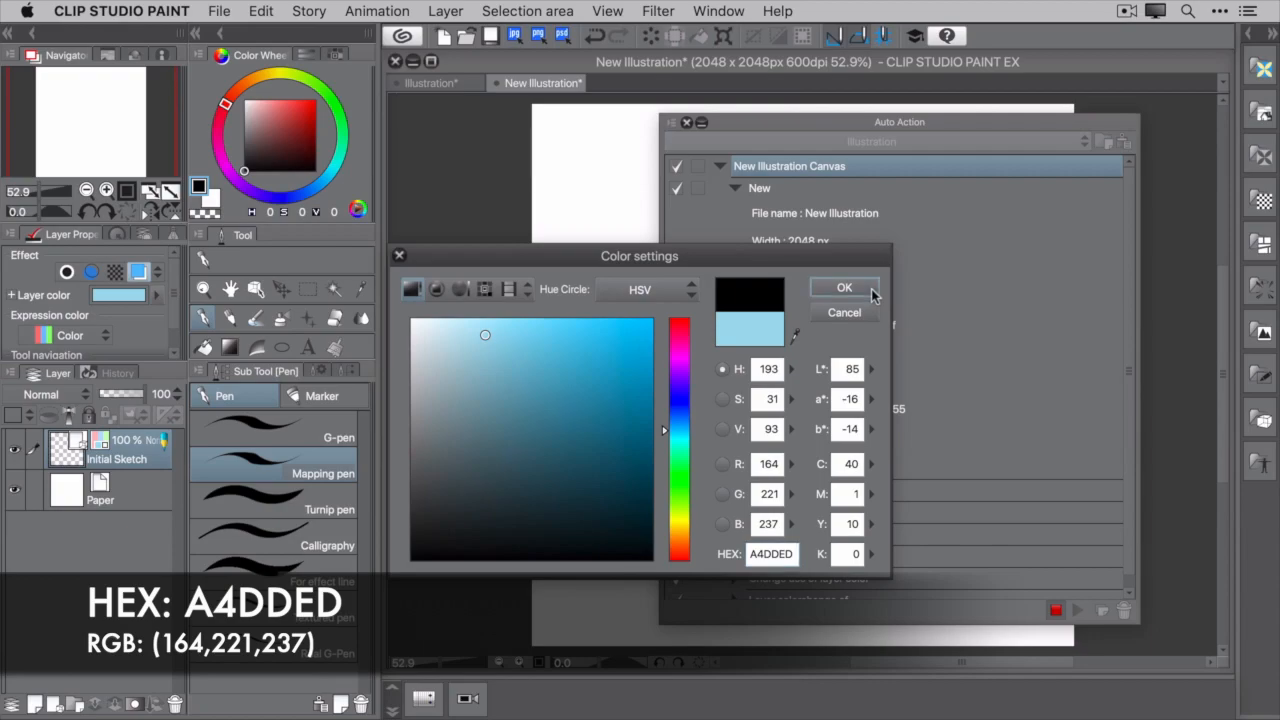
pyautogui.click(844, 288)
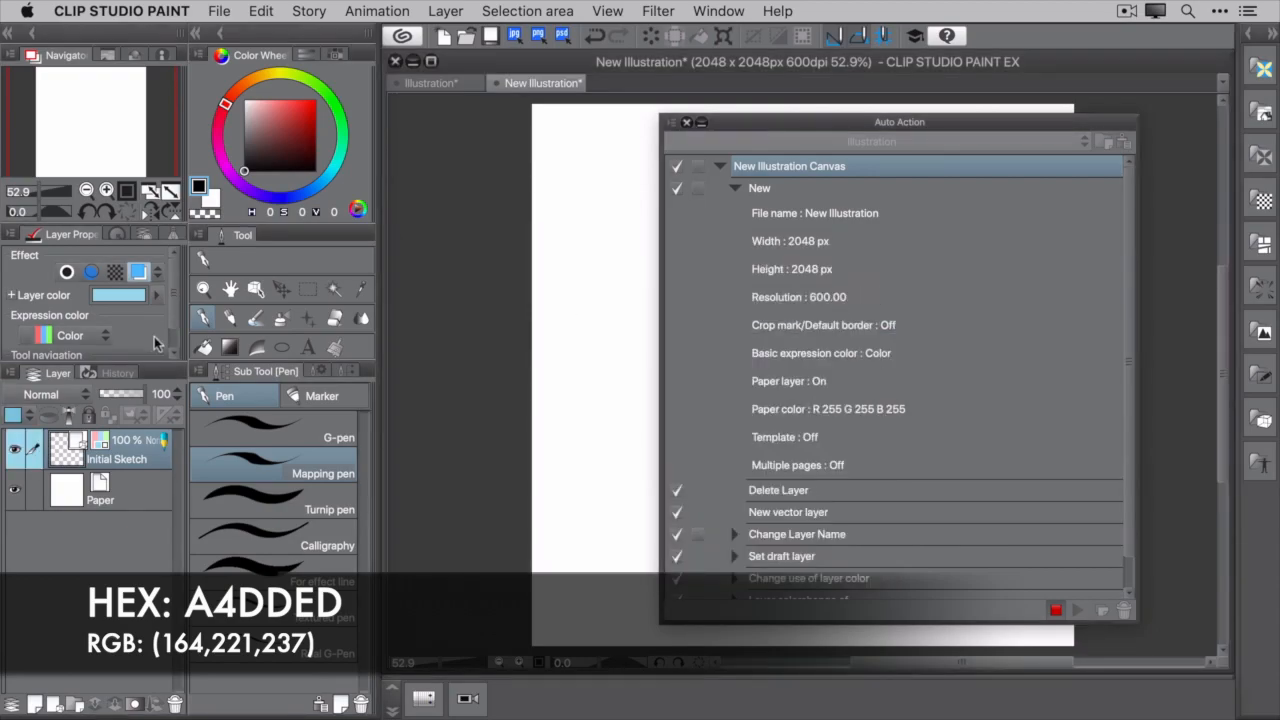
pyautogui.click(104, 336)
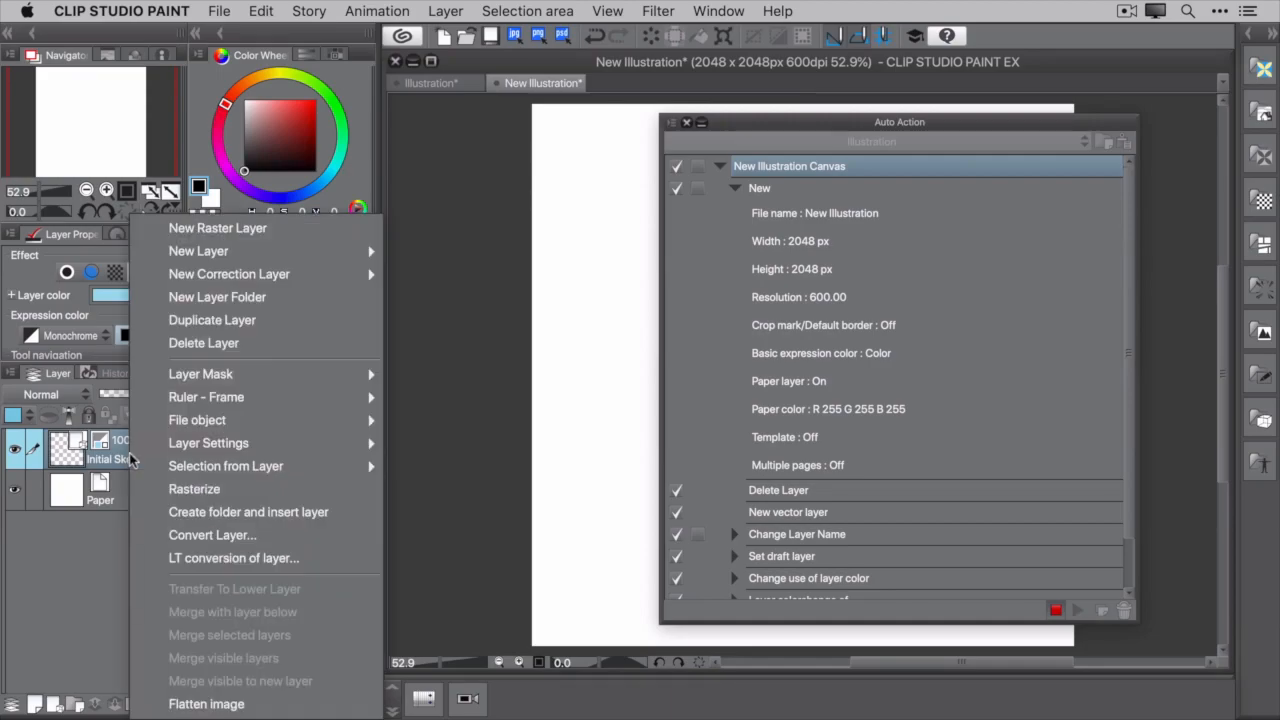
pyautogui.moveTo(348, 328)
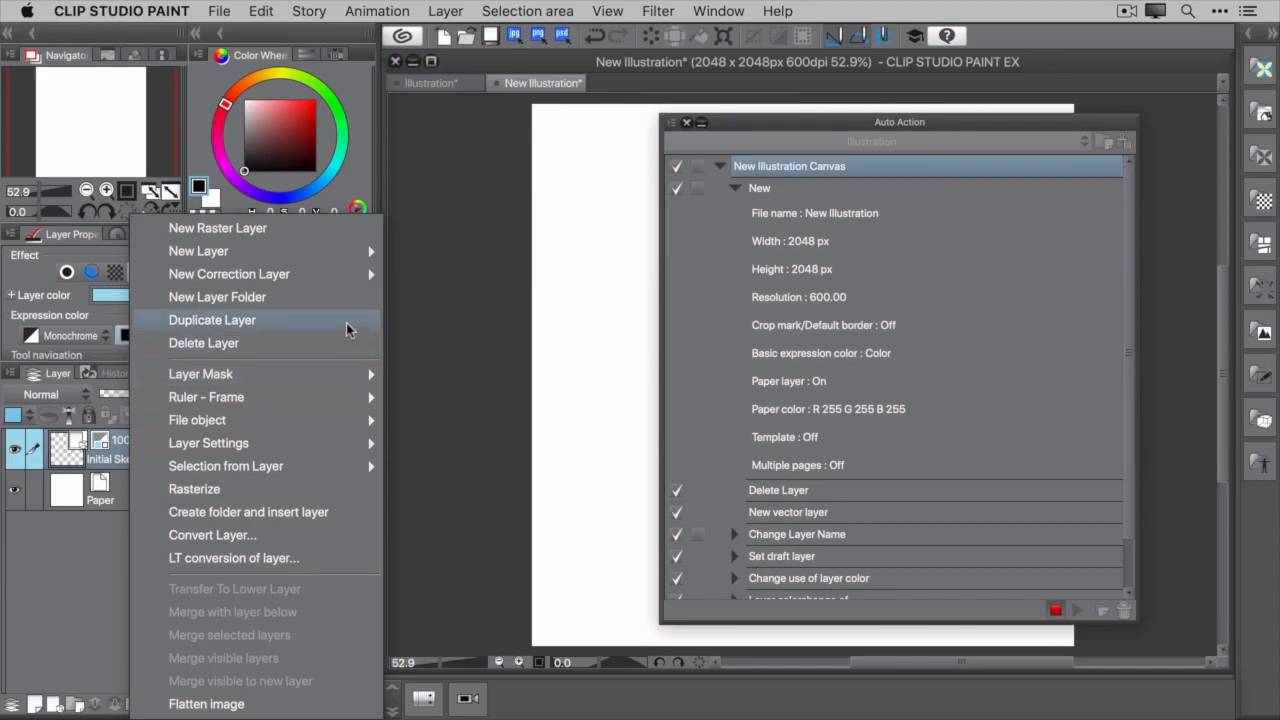
# Duplicate the layer as Refined Sketch with reddish EDB4A4 layer colour
pyautogui.click(212, 320)
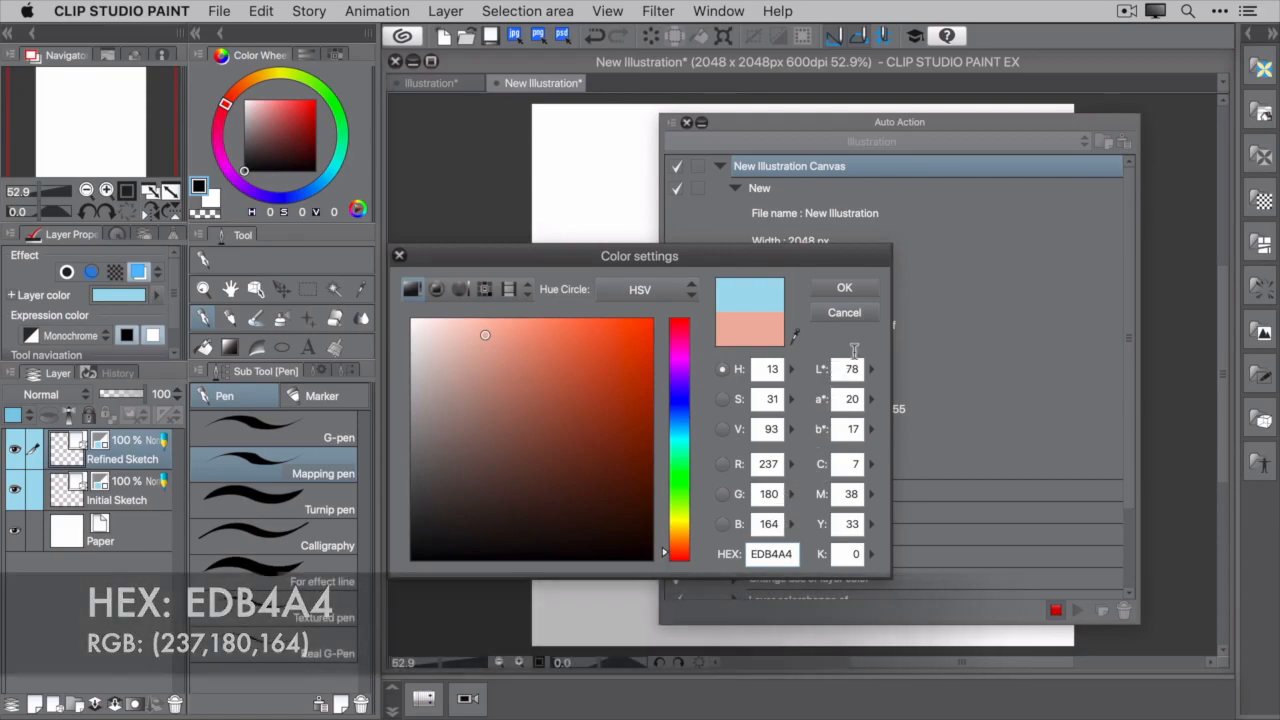
pyautogui.click(844, 288)
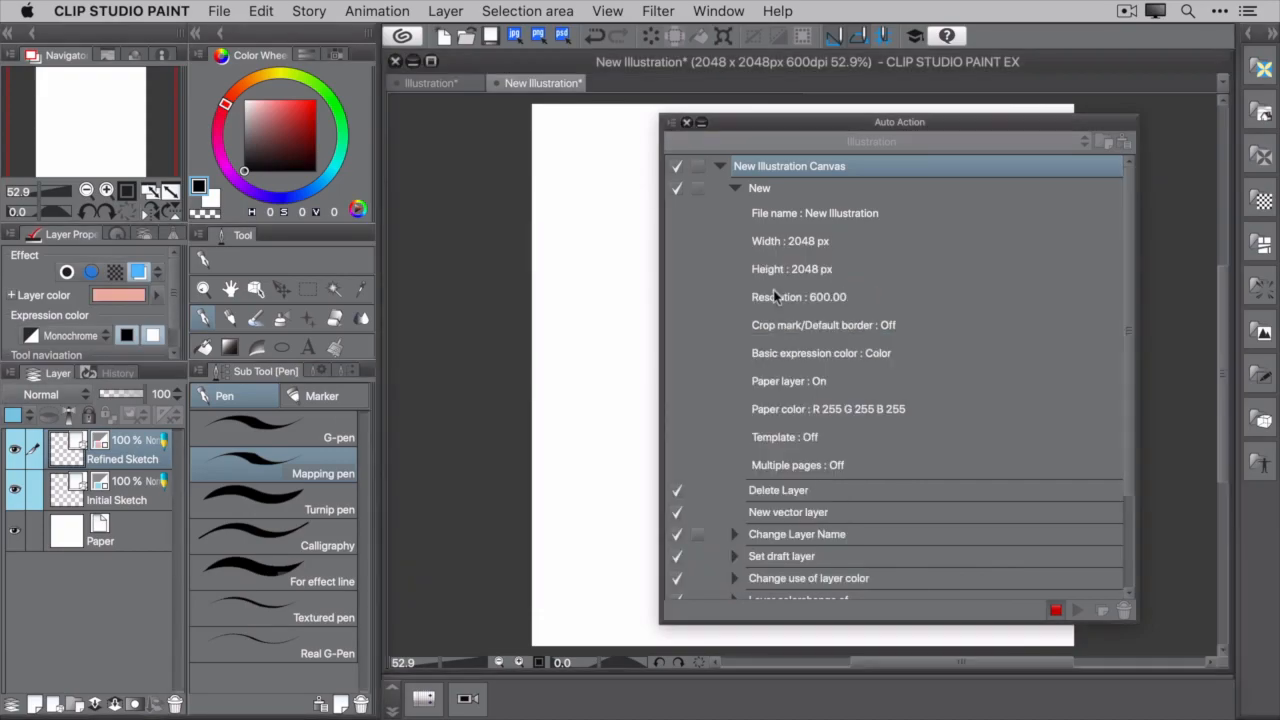
pyautogui.click(14, 414)
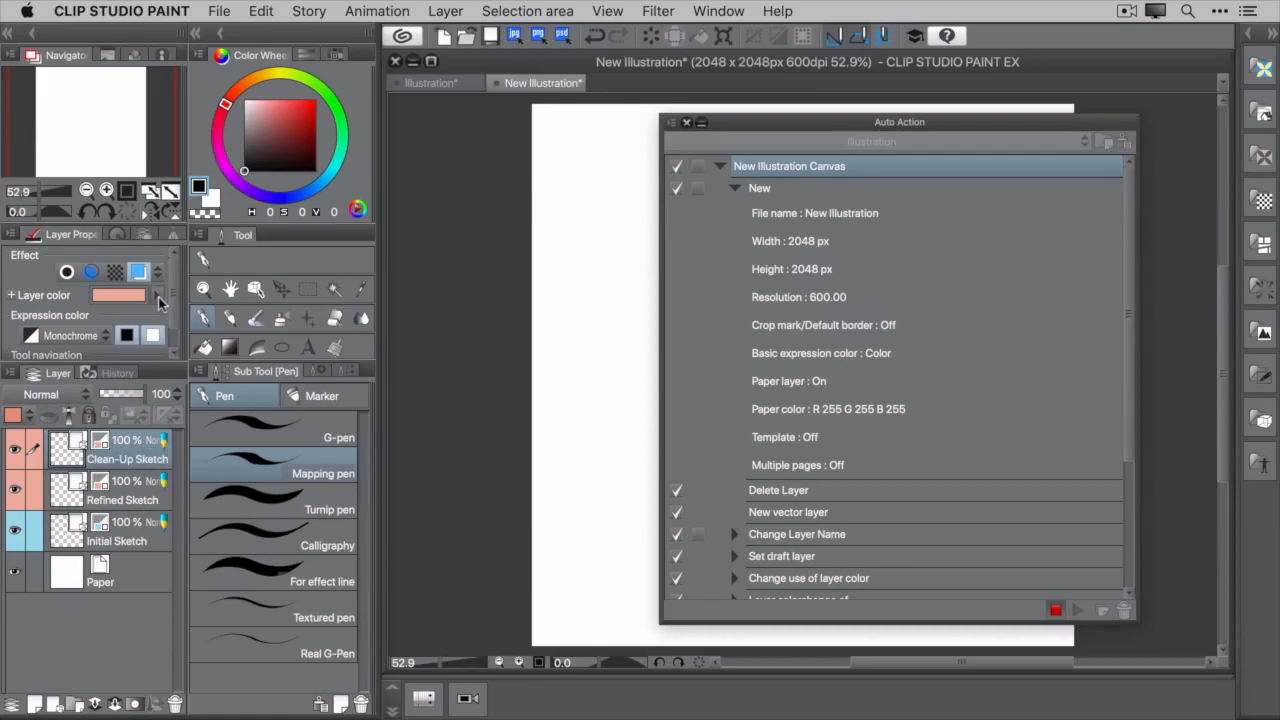
# Set the Clean-Up Sketch layer colour to light gray CCCCCC
pyautogui.click(118, 294)
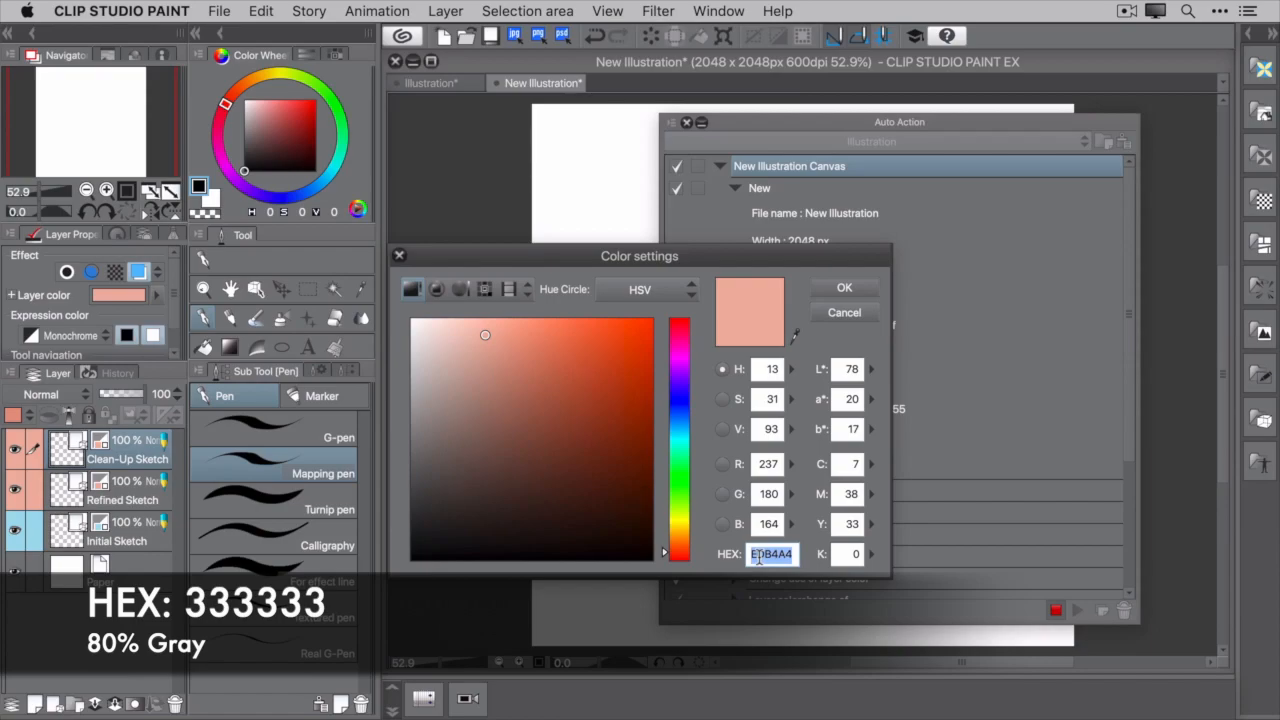
pyautogui.write('333333')
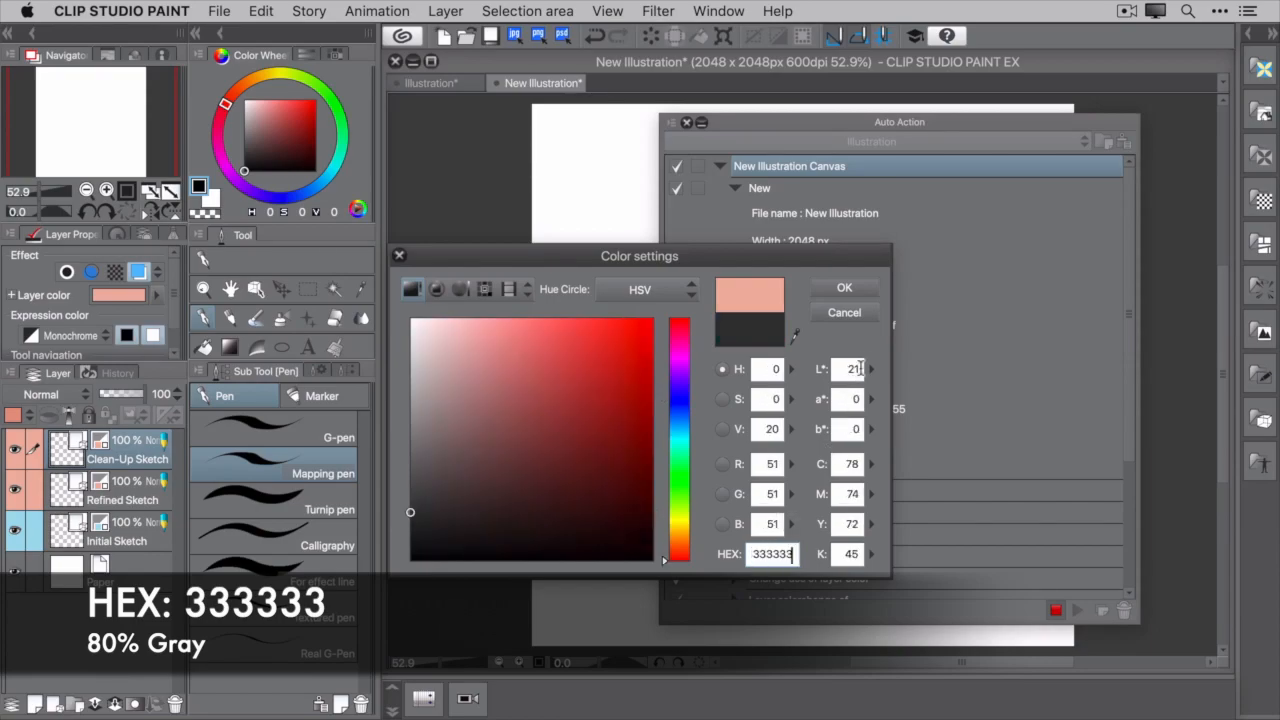
pyautogui.click(844, 288)
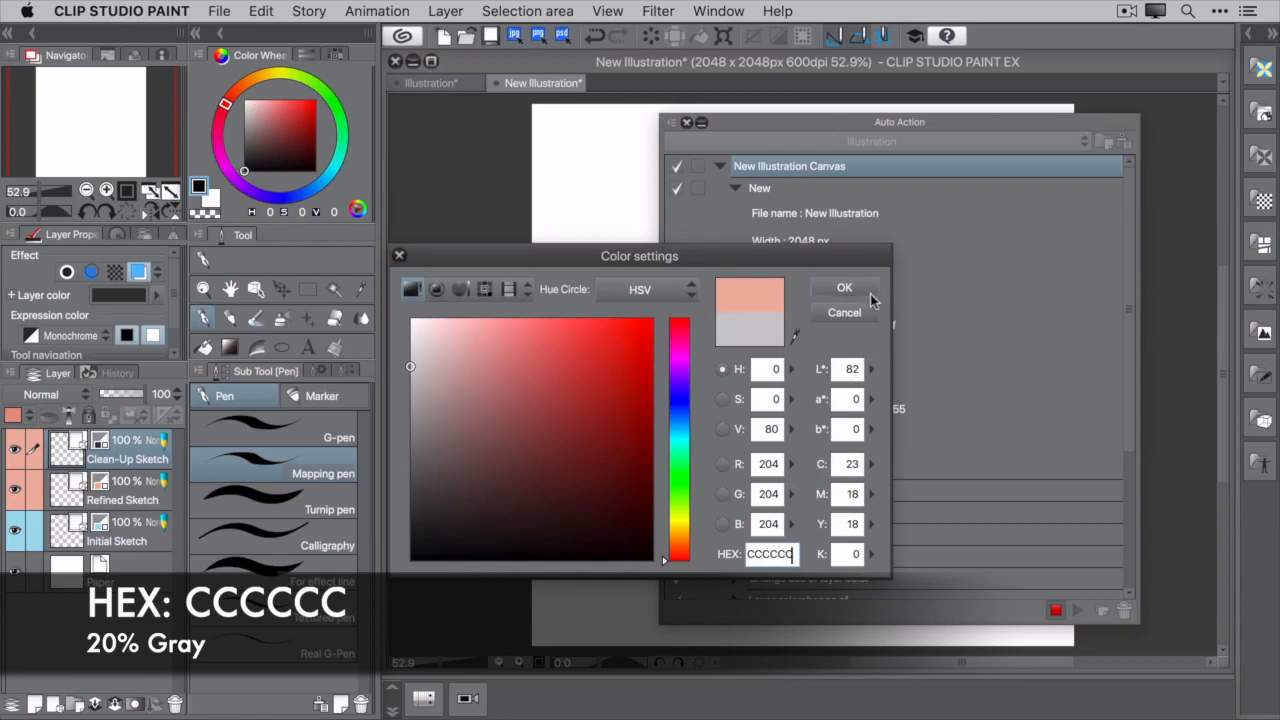
pyautogui.click(844, 288)
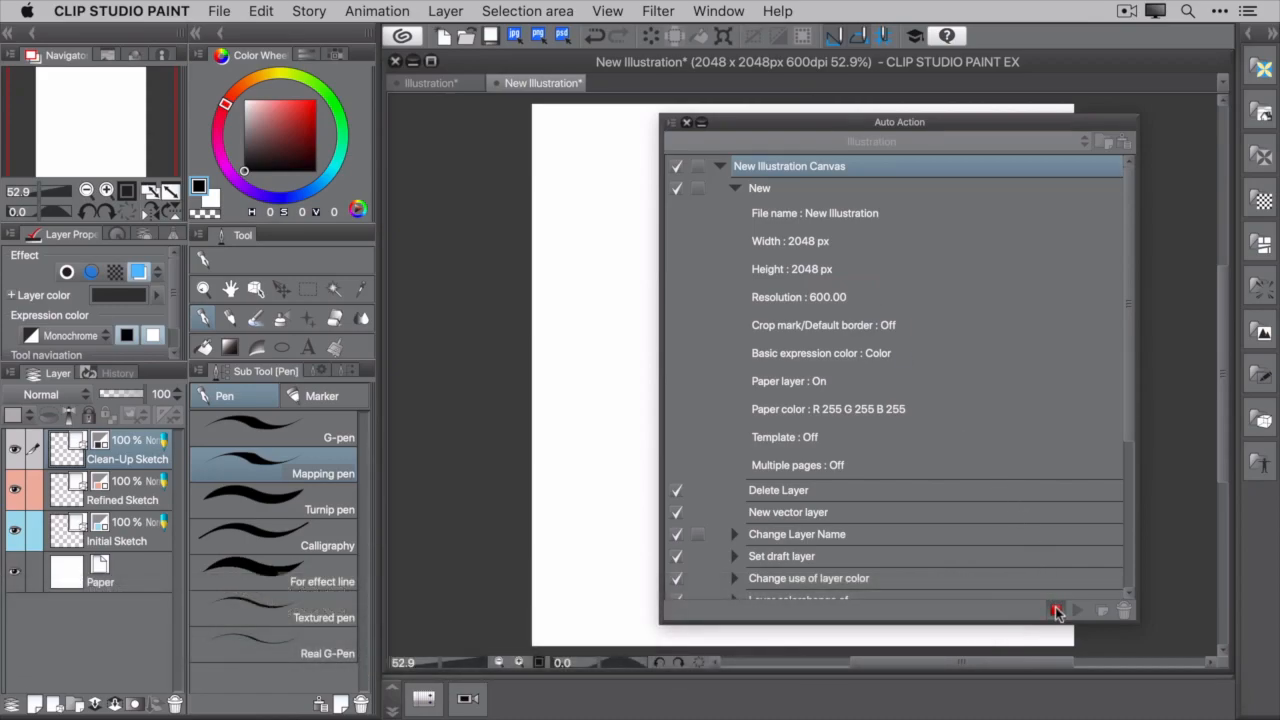
pyautogui.moveTo(1052, 612)
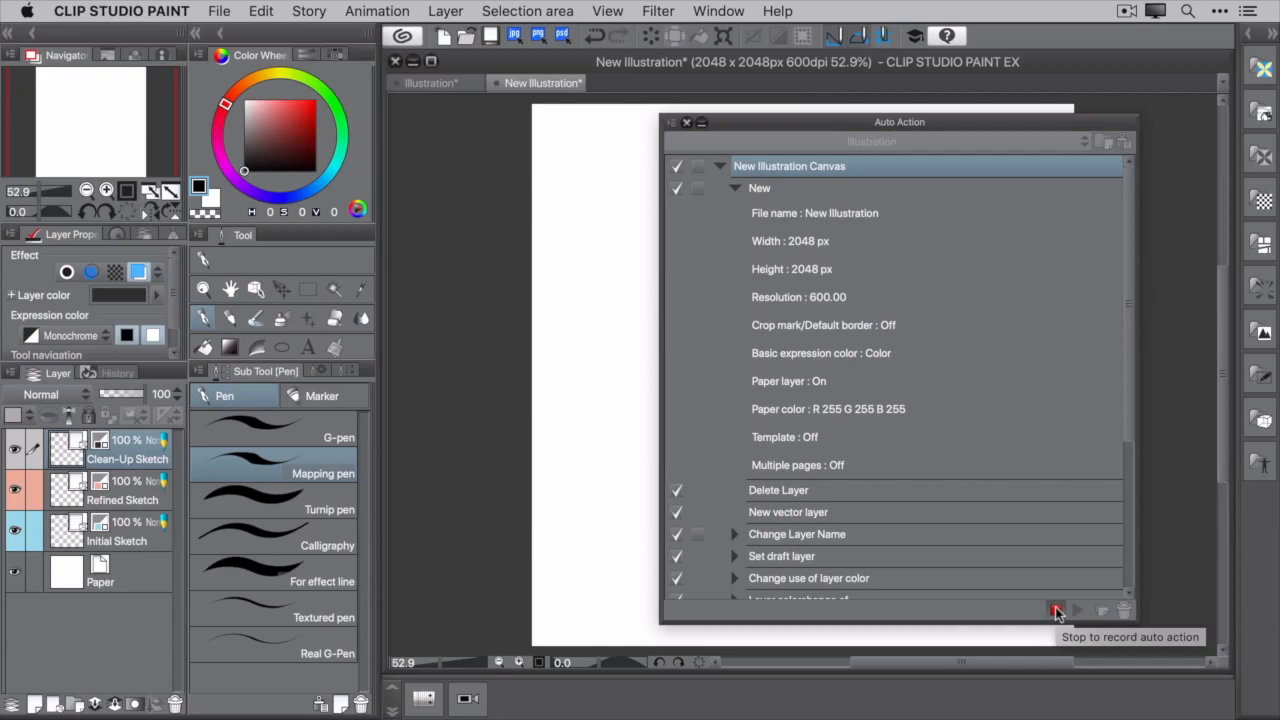
# Stop recording the New Illustration Canvas auto action
pyautogui.click(1052, 612)
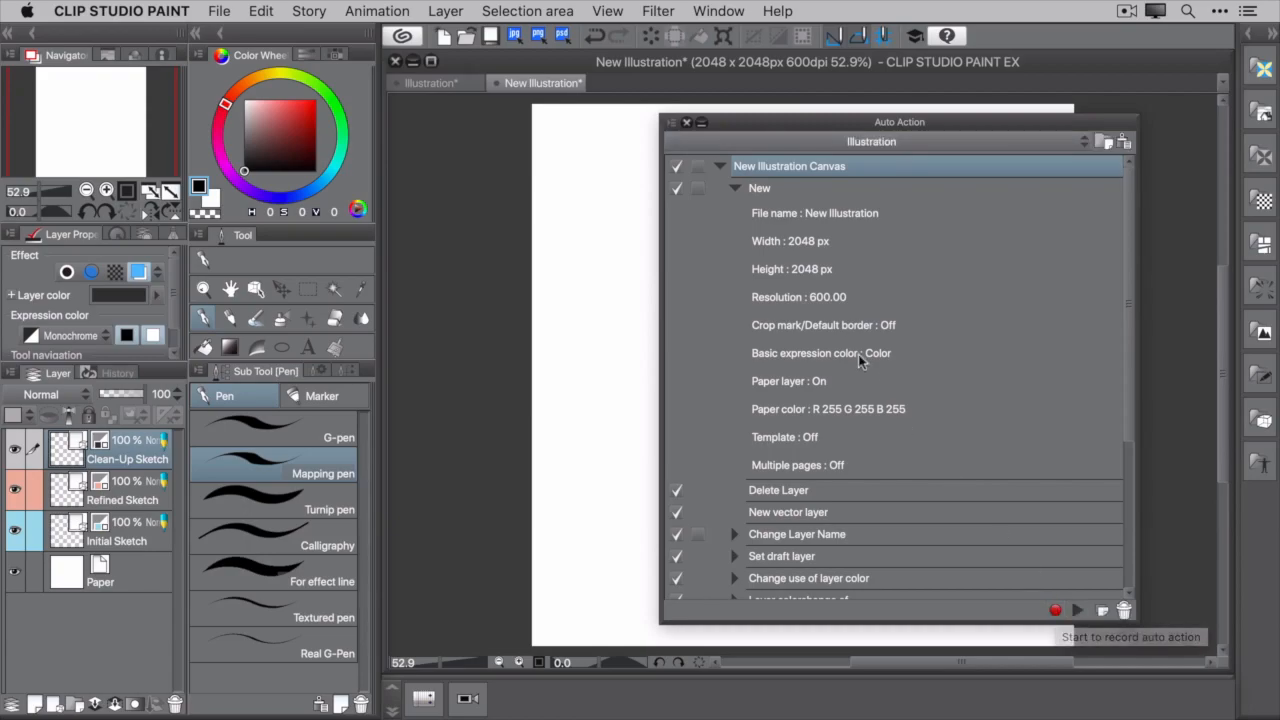
# Play New Illustration Canvas and draw test squiggles on Clean-Up Sketch and Initial Sketch
pyautogui.click(736, 188)
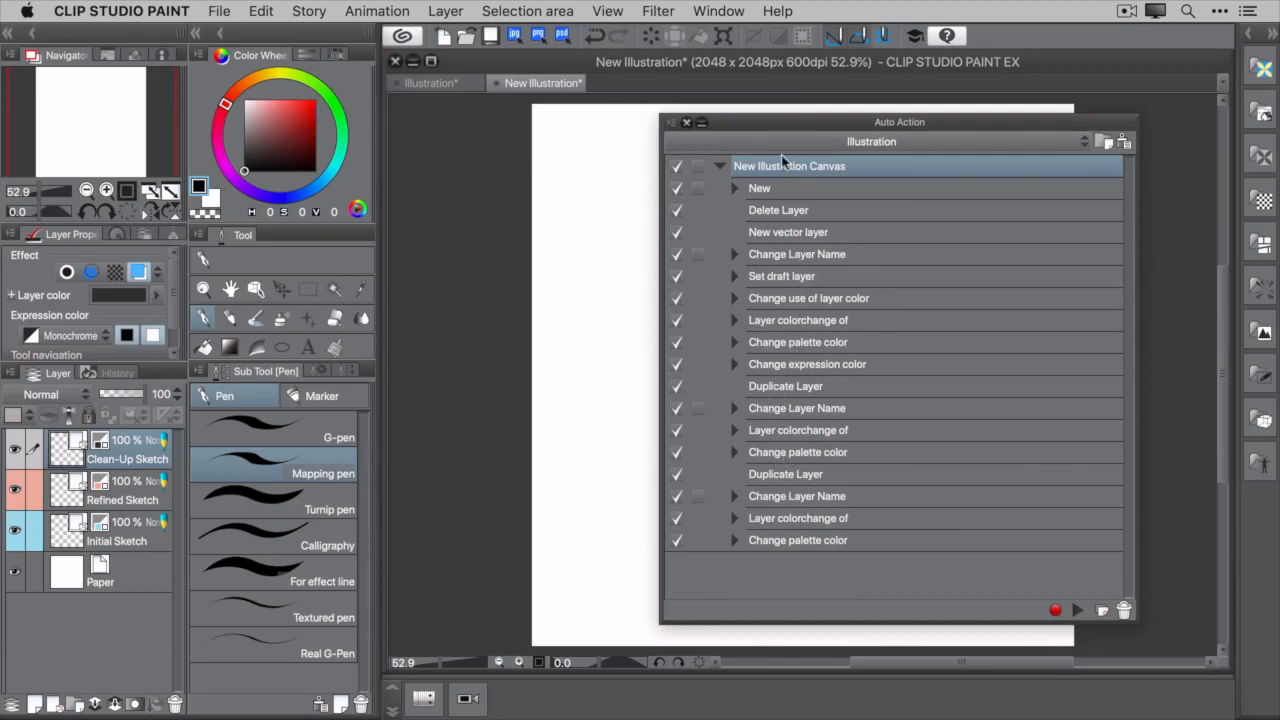
pyautogui.moveTo(846, 204)
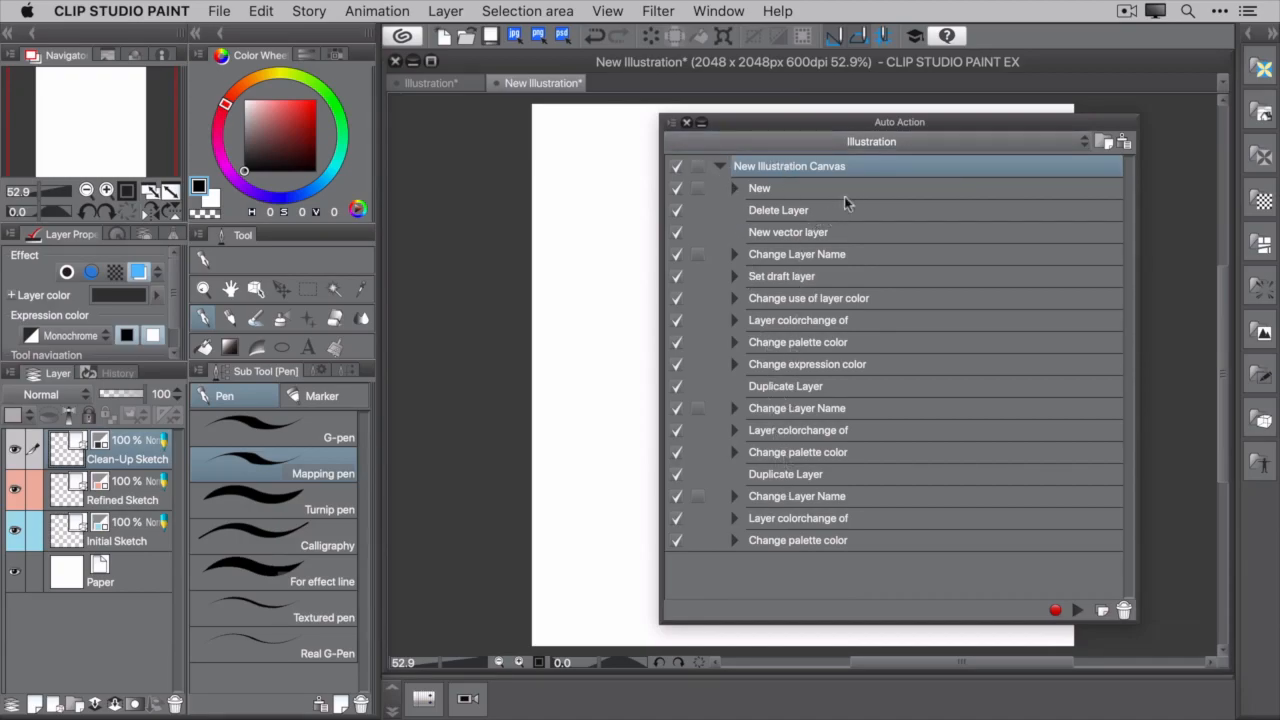
pyautogui.moveTo(1058, 556)
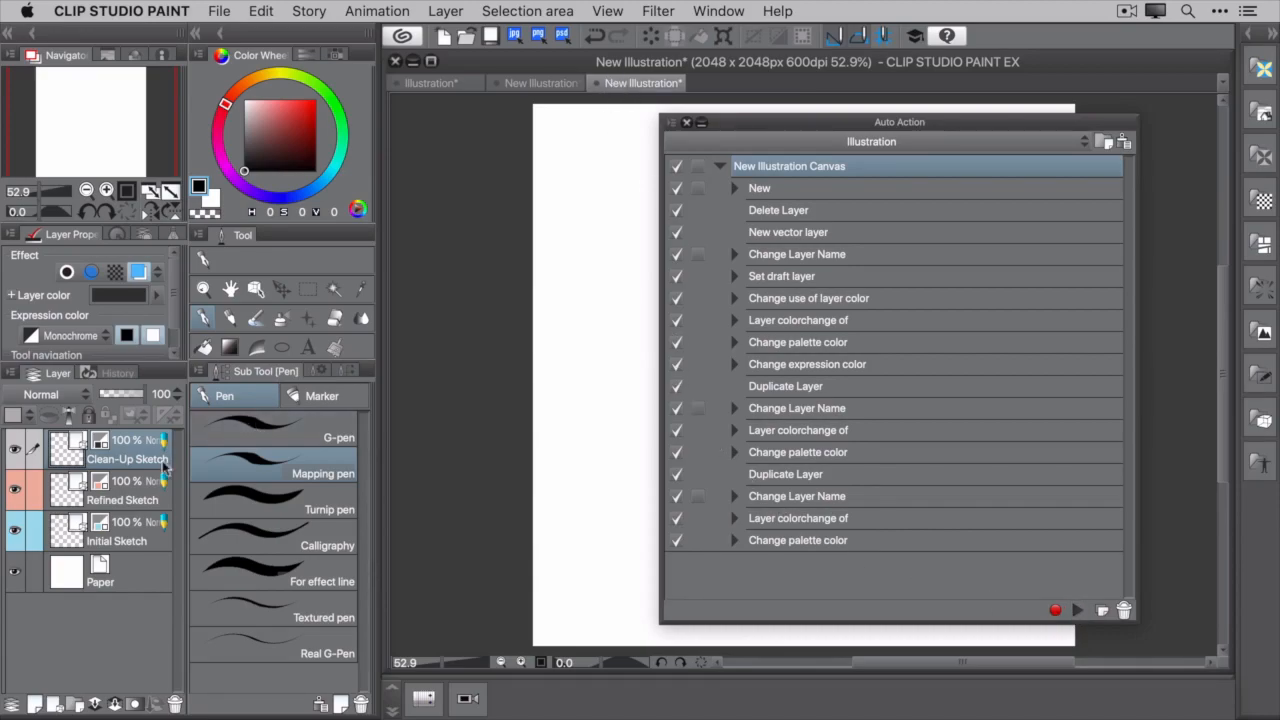
pyautogui.moveTo(140, 538)
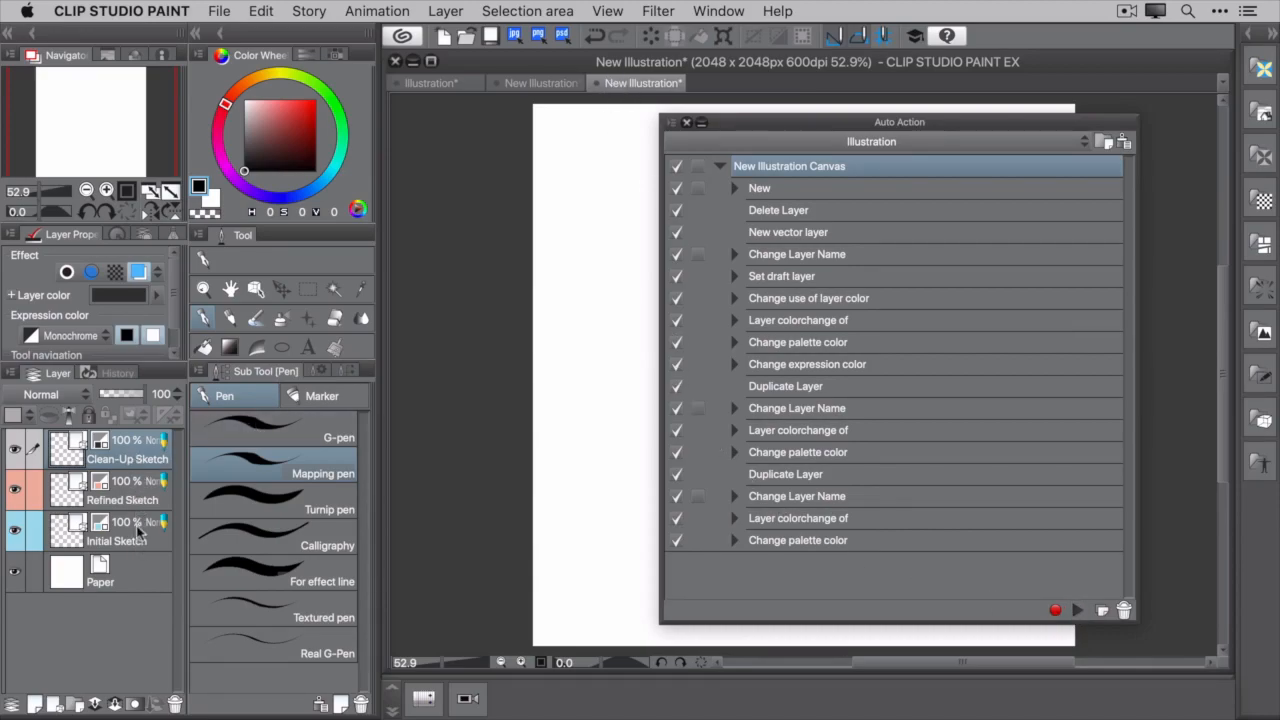
pyautogui.moveTo(110, 408)
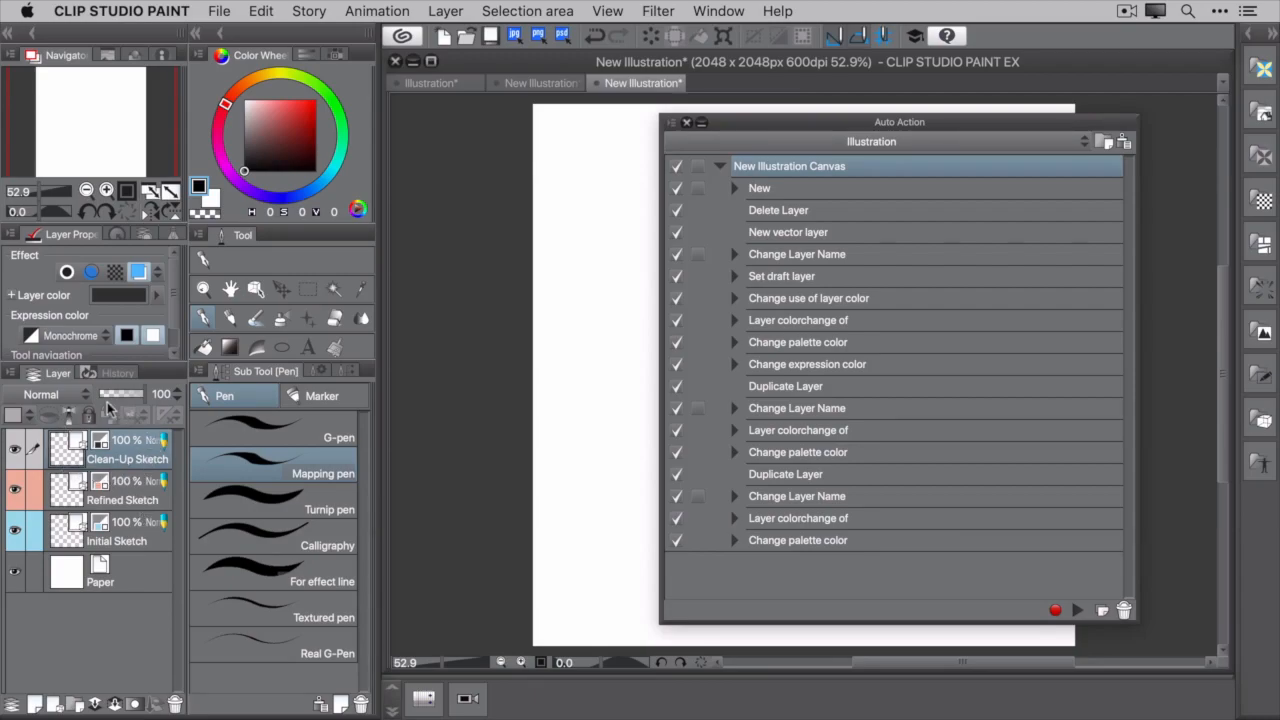
pyautogui.moveTo(560, 320); pyautogui.dragTo(590, 376)
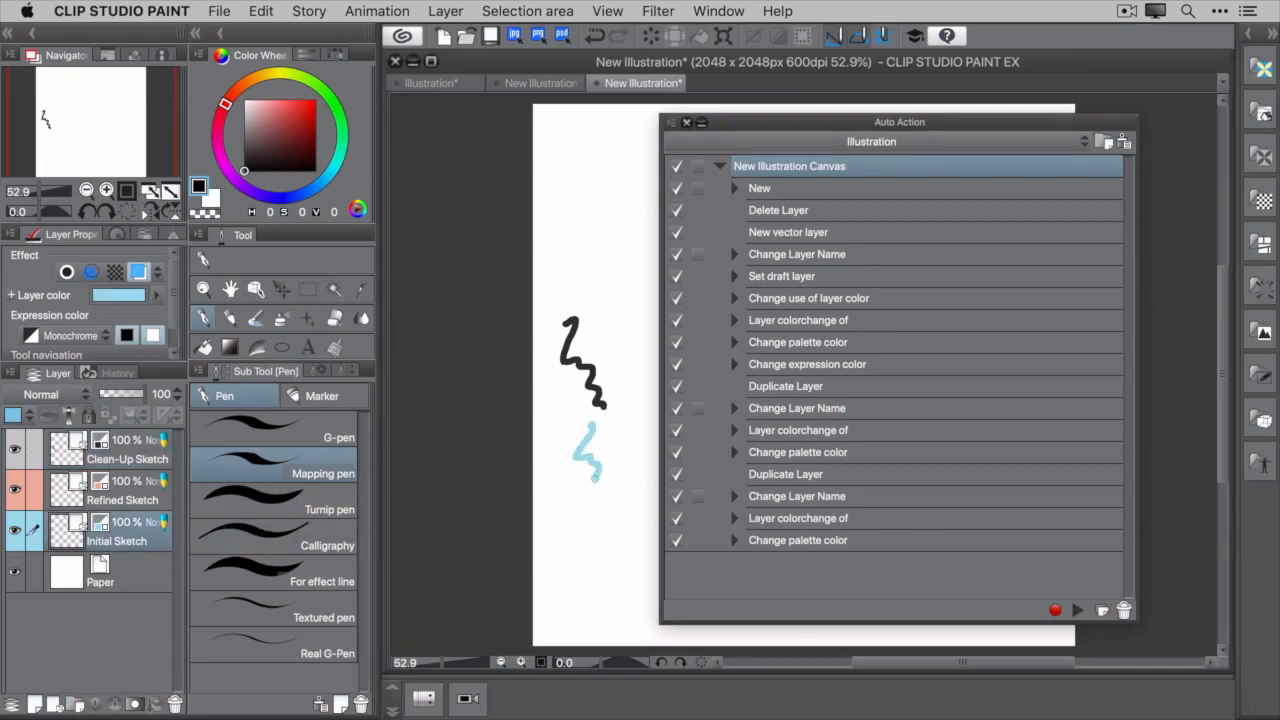
pyautogui.moveTo(590, 450); pyautogui.dragTo(588, 500)
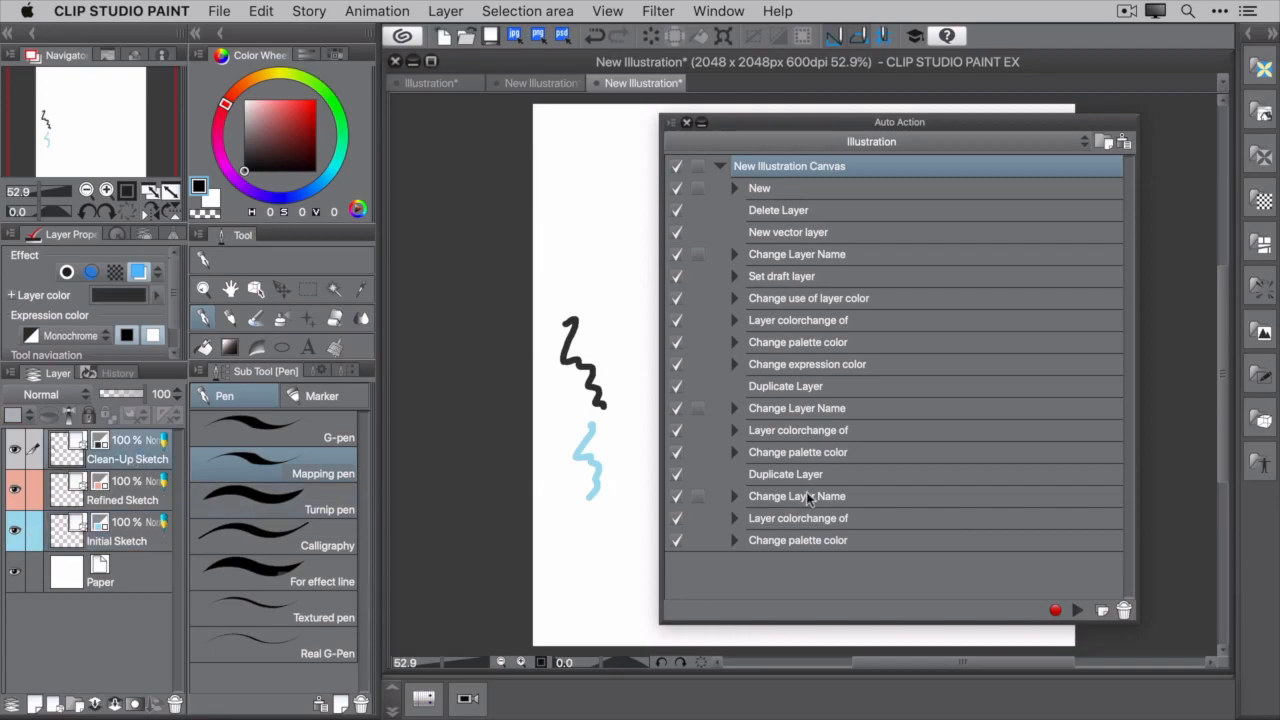
# Resume recording to add a Change editing layer step selecting Initial Sketch
pyautogui.click(796, 540)
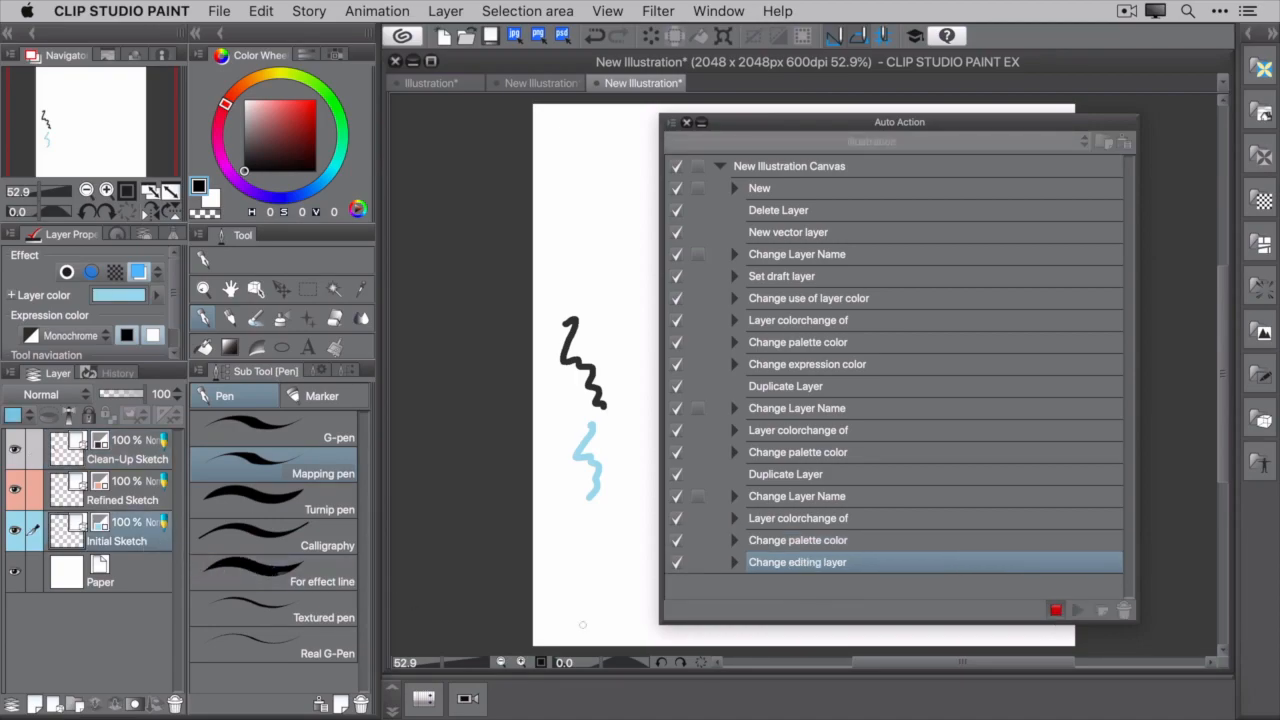
pyautogui.moveTo(872, 586)
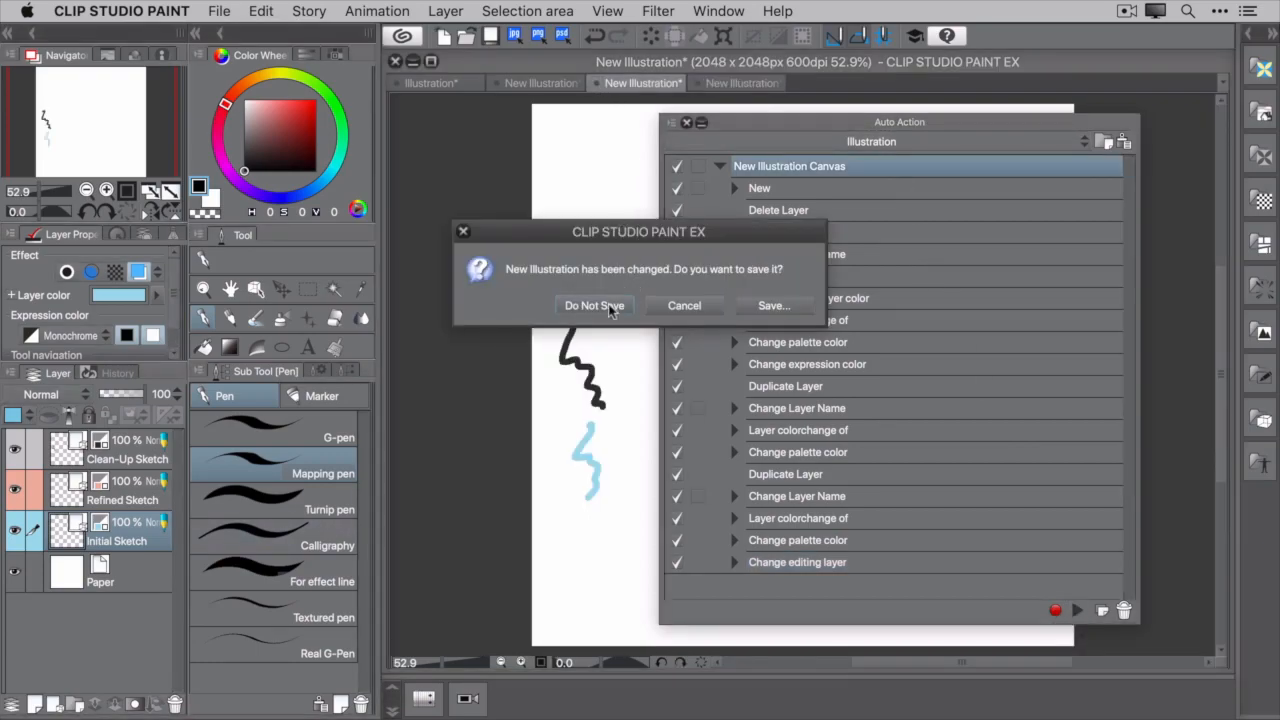
# Discard the test illustration and sketch two blue squiggles on the Initial Sketch layer
pyautogui.click(594, 304)
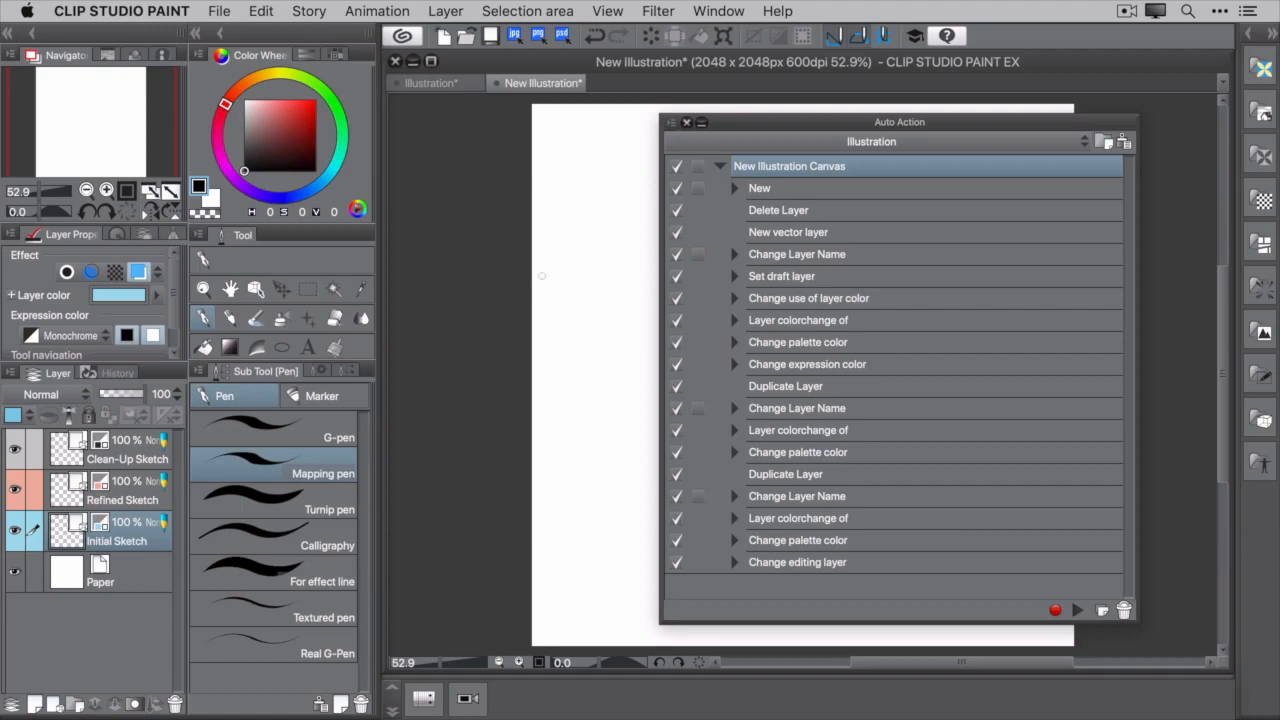
pyautogui.moveTo(544, 276); pyautogui.dragTo(564, 344)
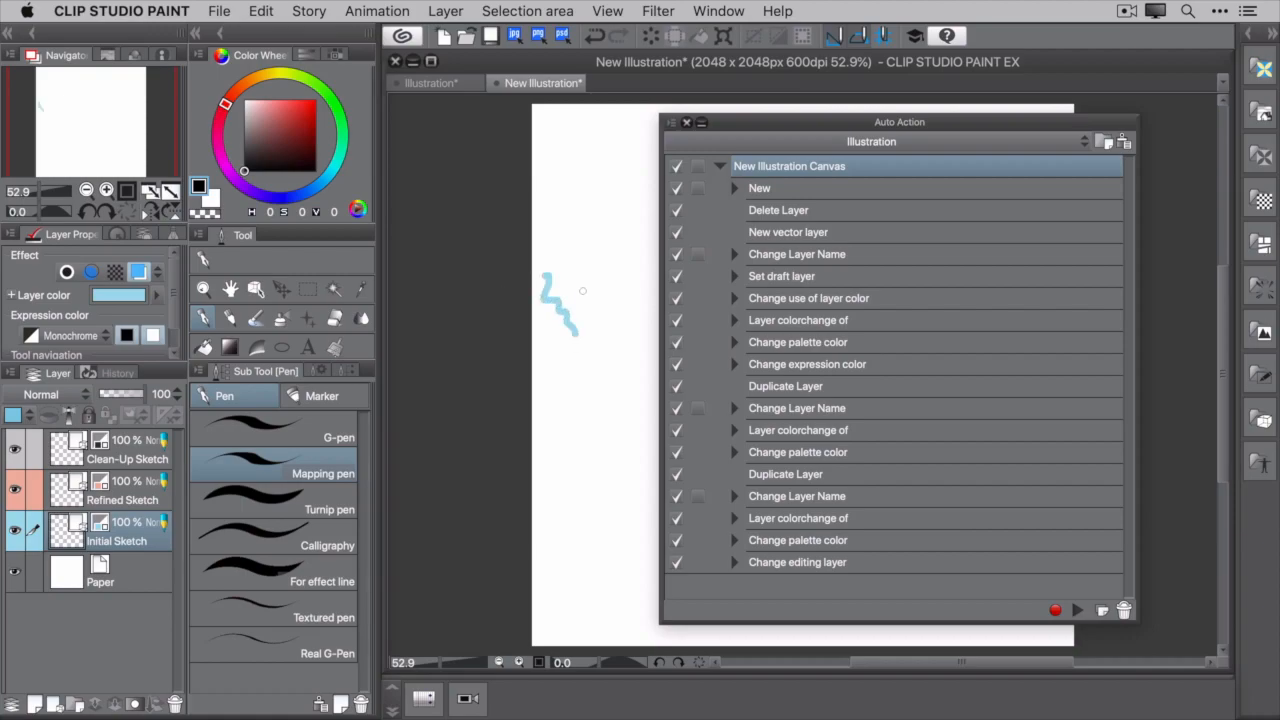
pyautogui.moveTo(590, 290); pyautogui.dragTo(616, 356)
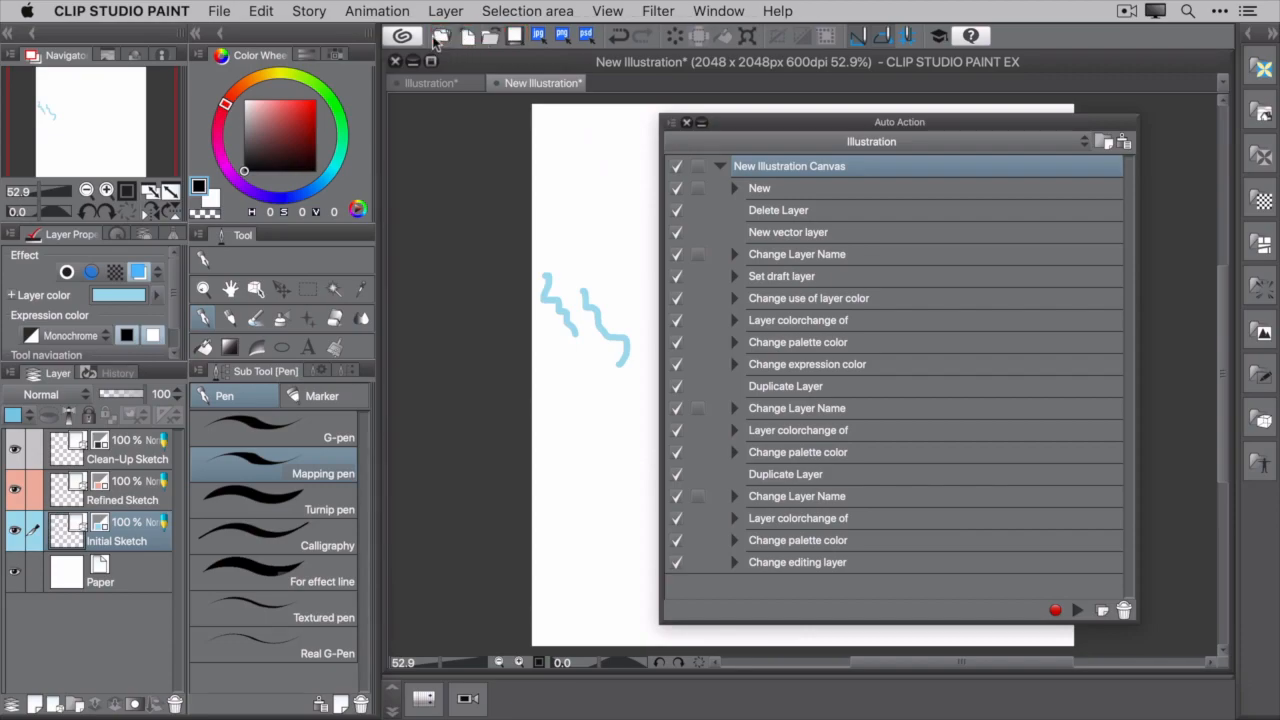
pyautogui.moveTo(444, 48)
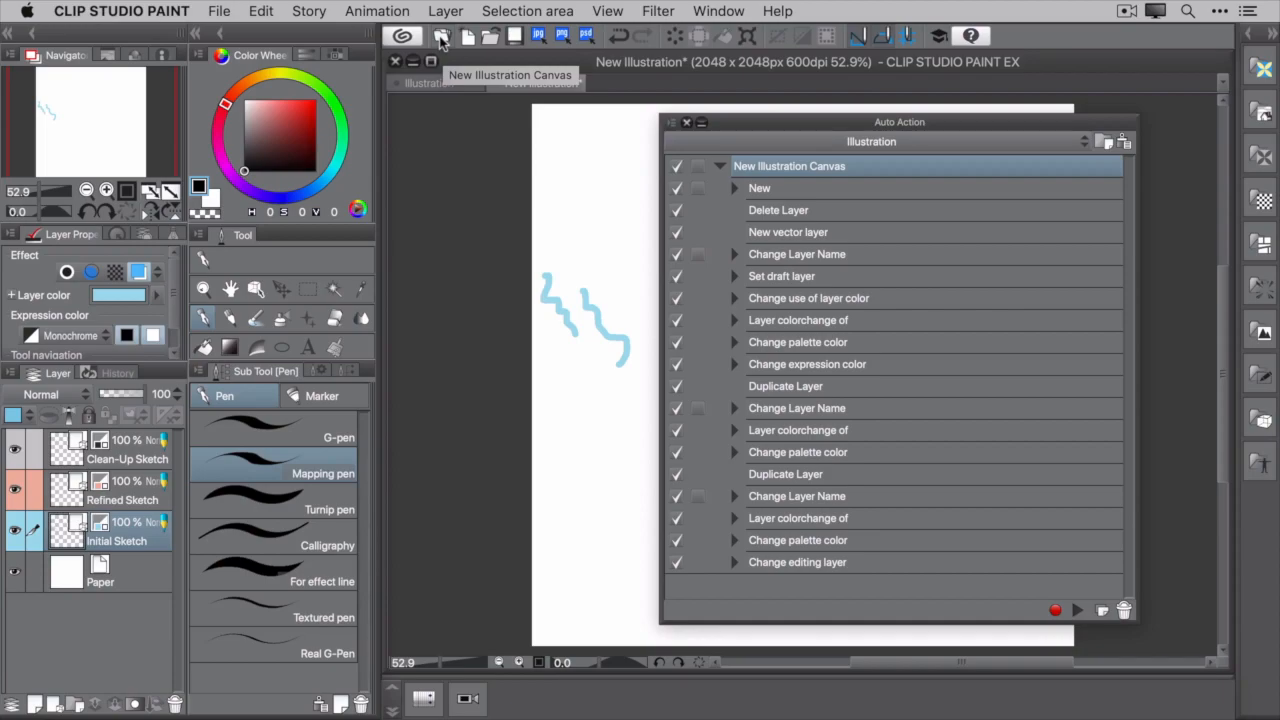
# Assign New-Illustration.png as the icon of the New Illustration Canvas command bar button
pyautogui.rightClick(440, 36)
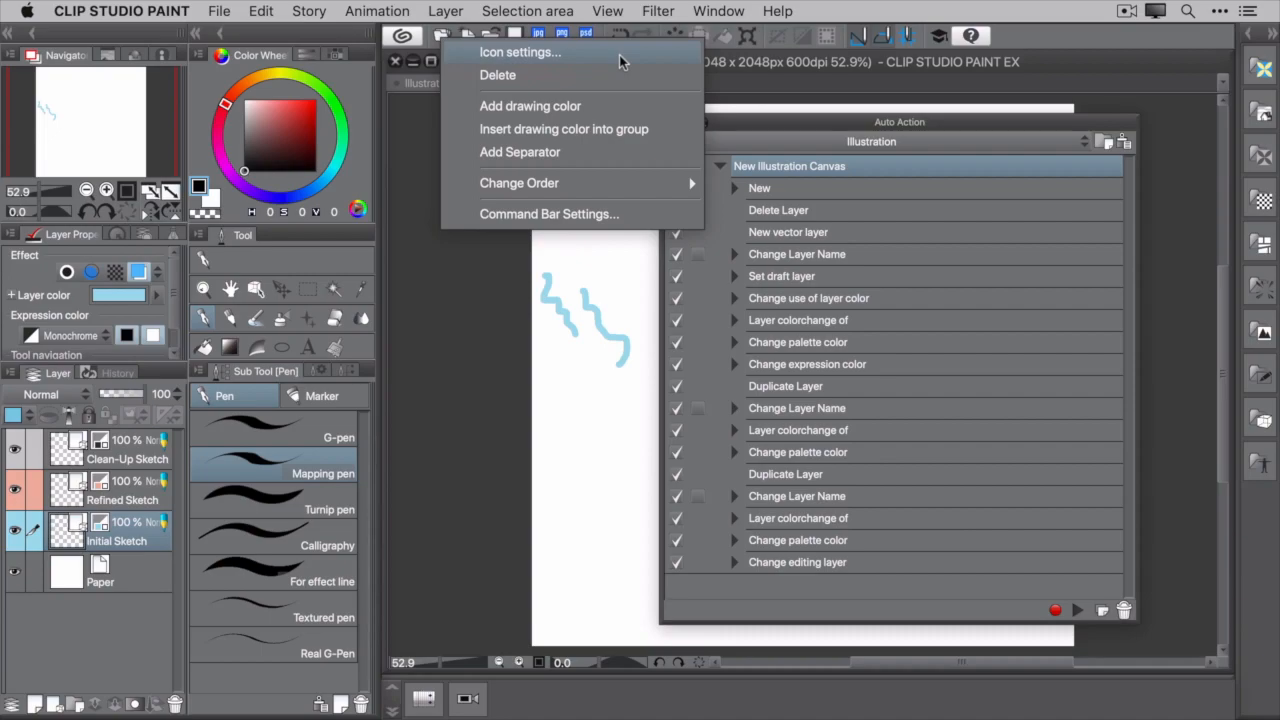
pyautogui.click(518, 52)
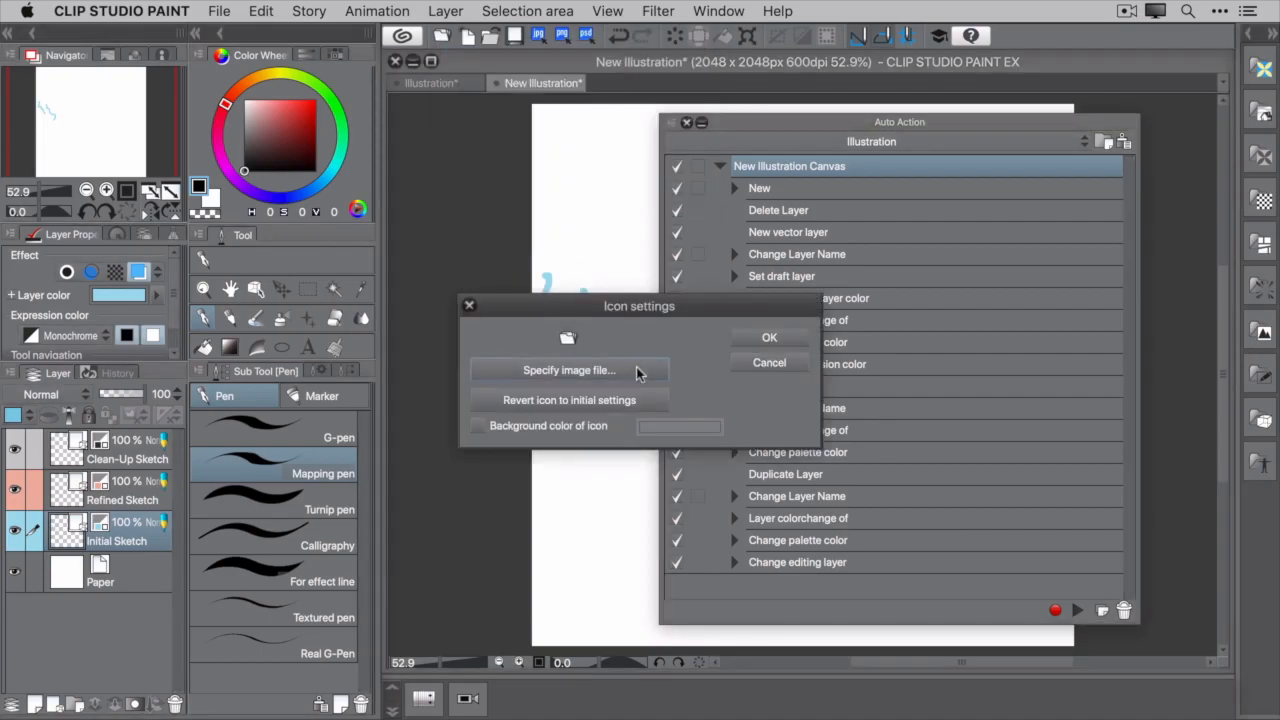
pyautogui.click(568, 370)
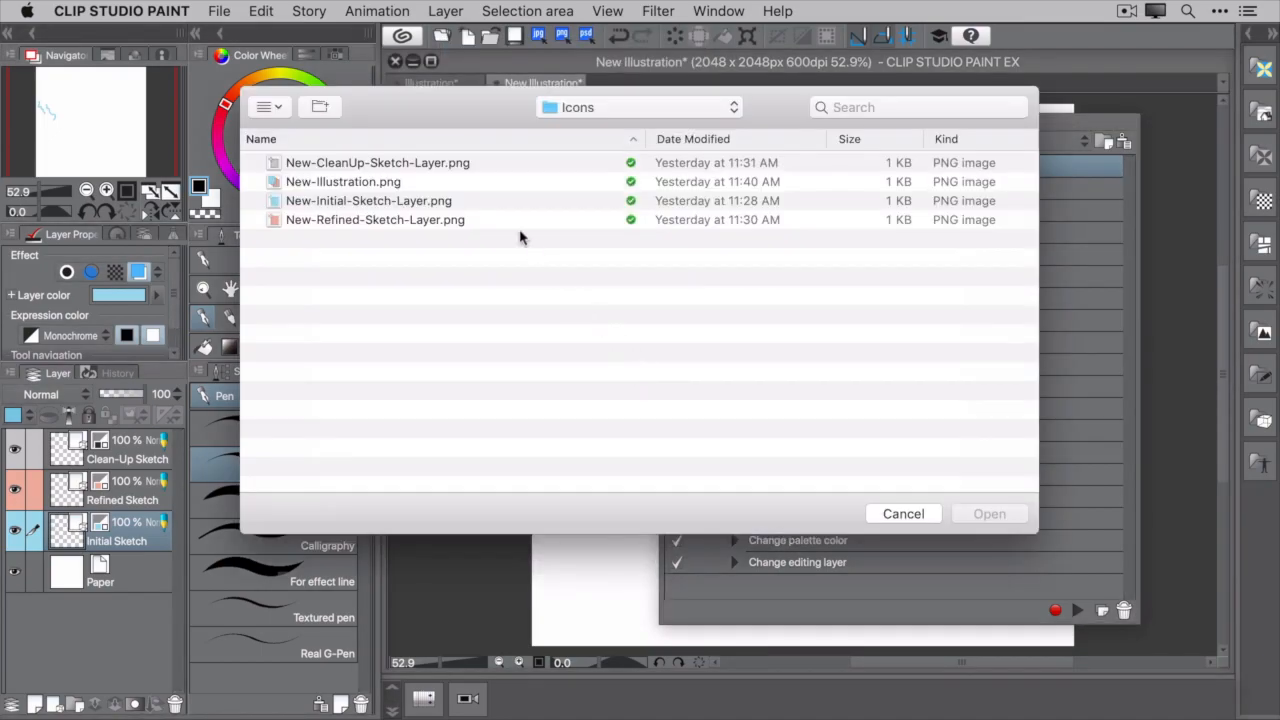
pyautogui.click(344, 180)
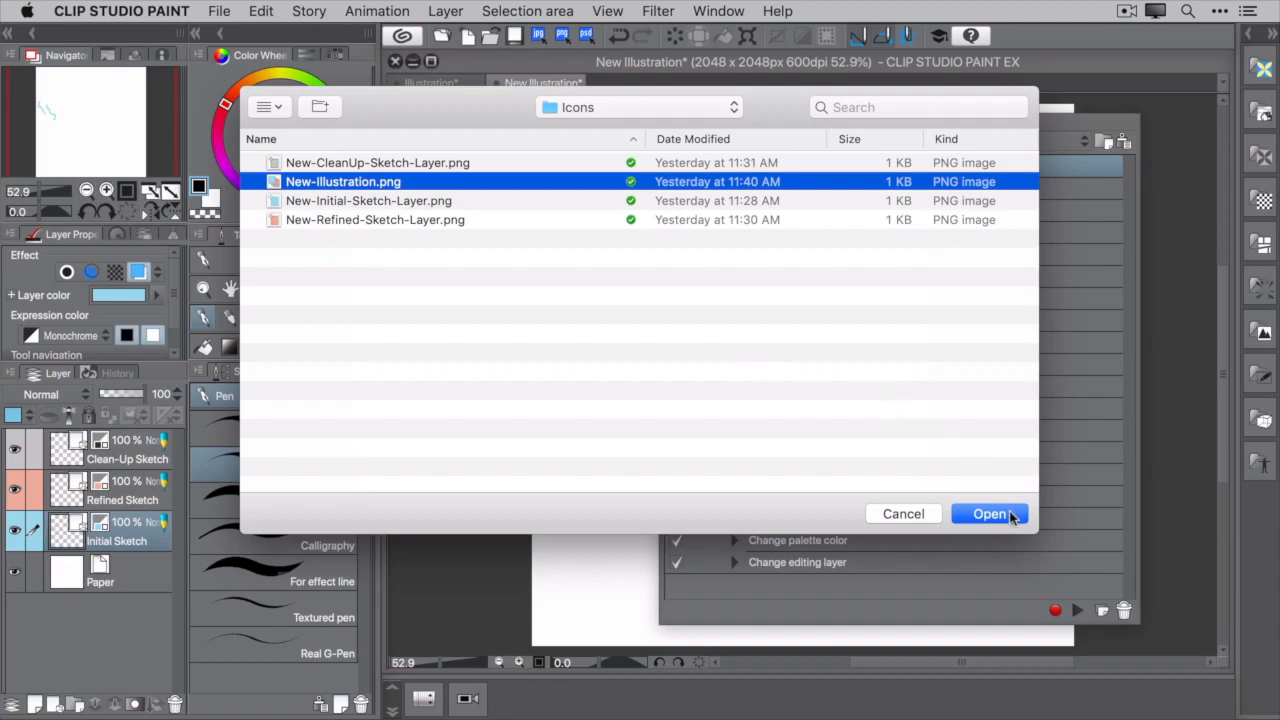
pyautogui.click(990, 512)
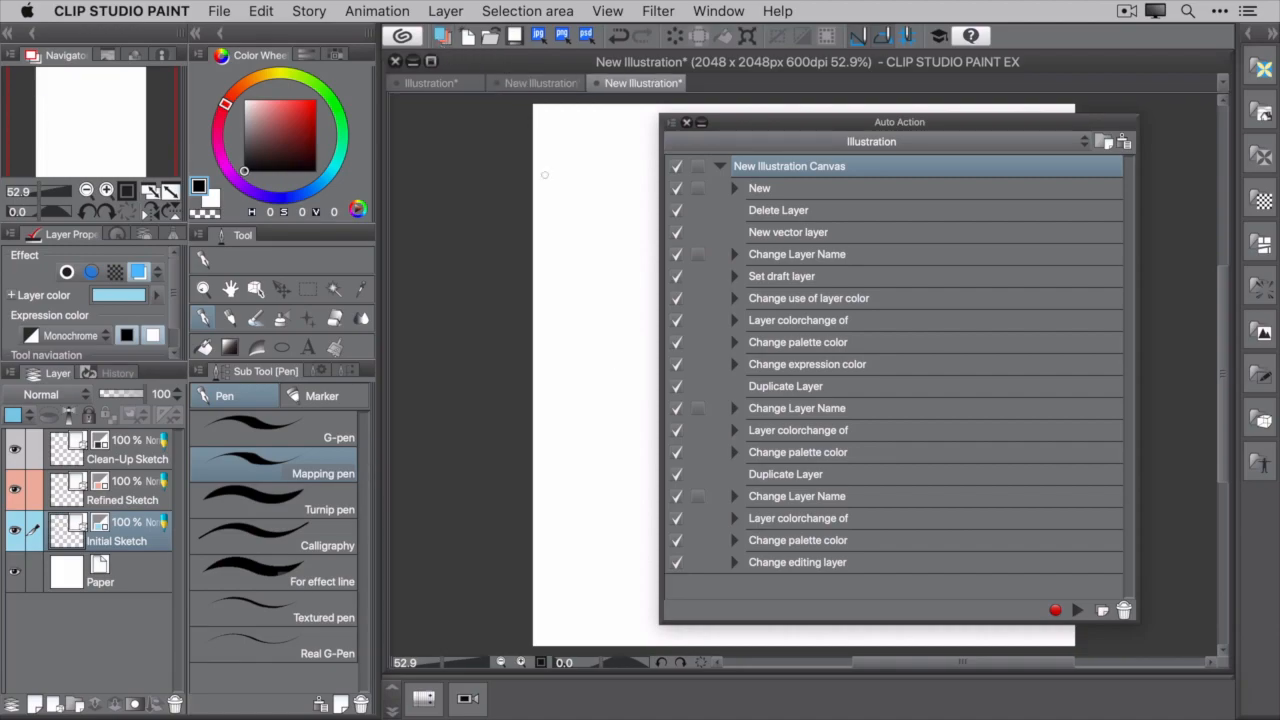
# Draw a blue test stroke on Initial Sketch, then reach the Auto Action palette options
pyautogui.moveTo(576, 232); pyautogui.dragTo(604, 320)
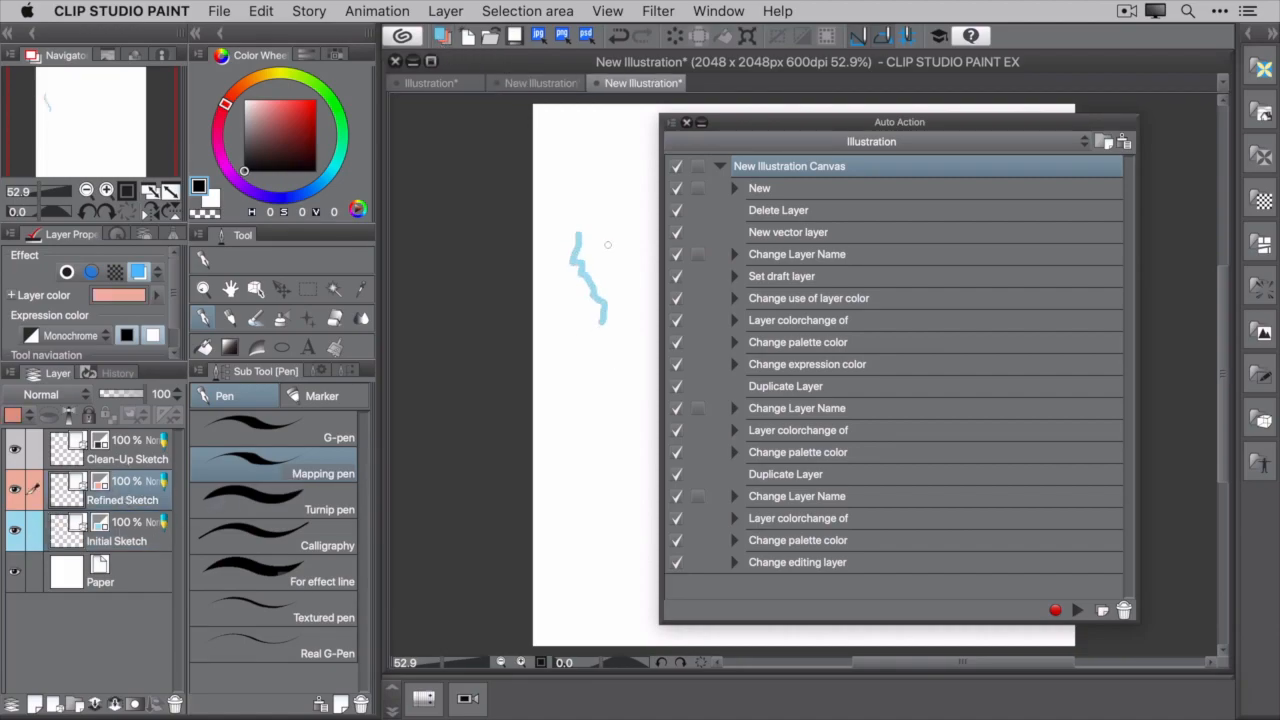
pyautogui.click(670, 122)
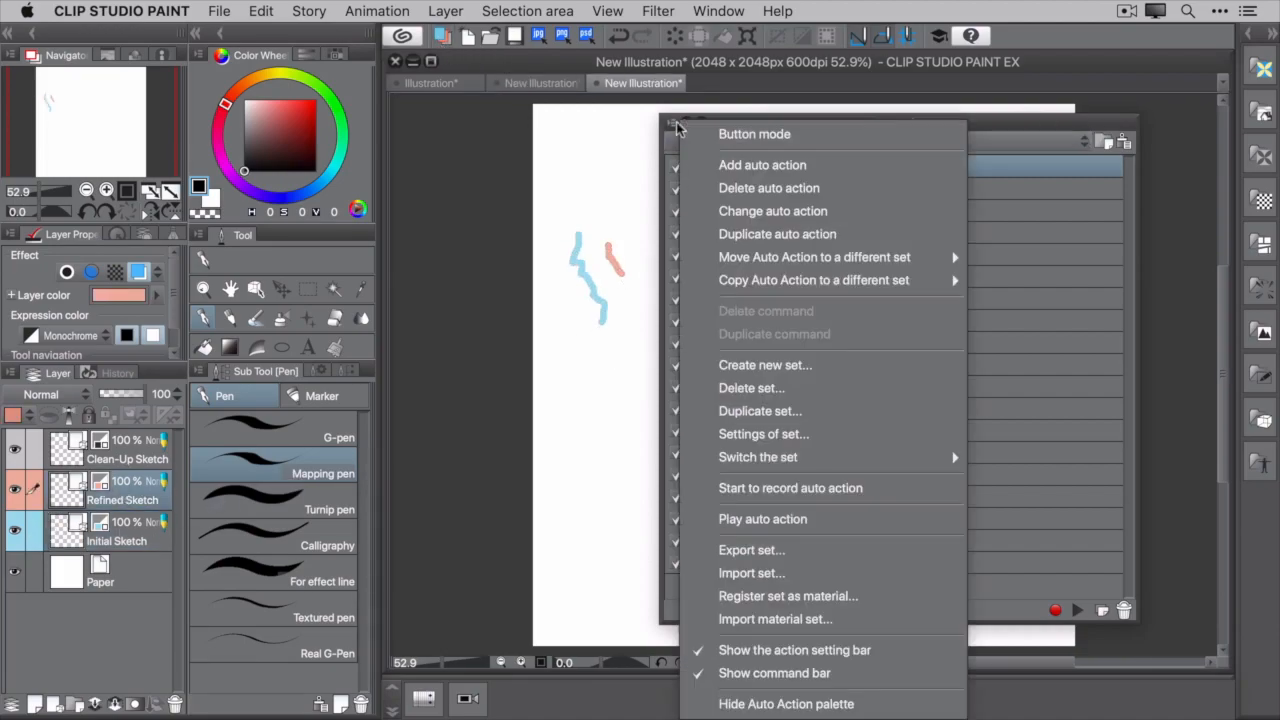